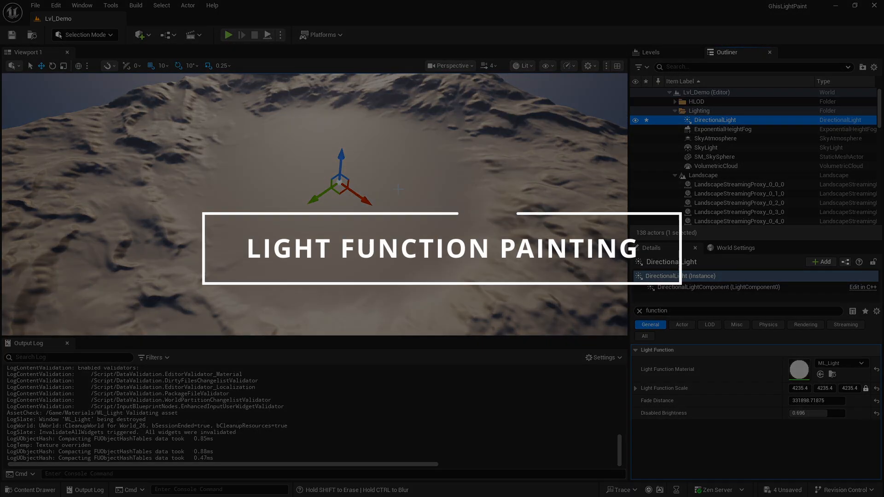
Switch to Scriptable Tools mode, activate Light Paint and assign ML_Light as its painting material
{"action": "left_click", "coordinate": [82, 34]}
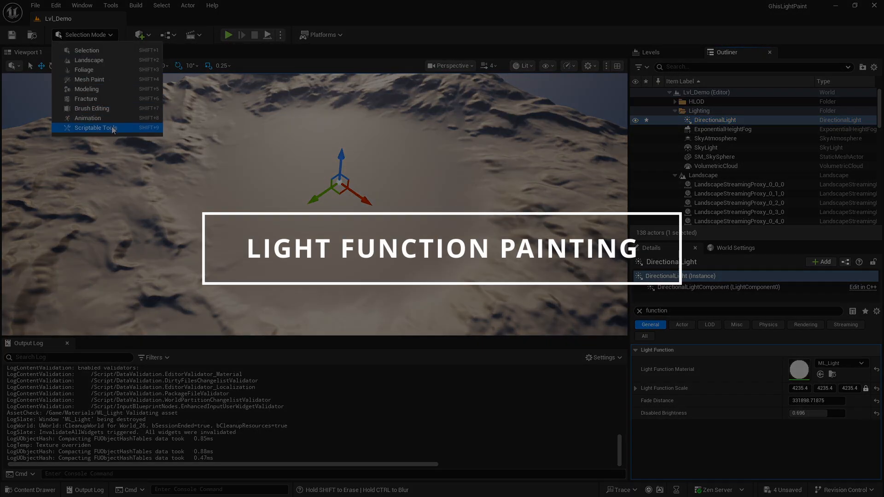
{"action": "left_click", "coordinate": [96, 128]}
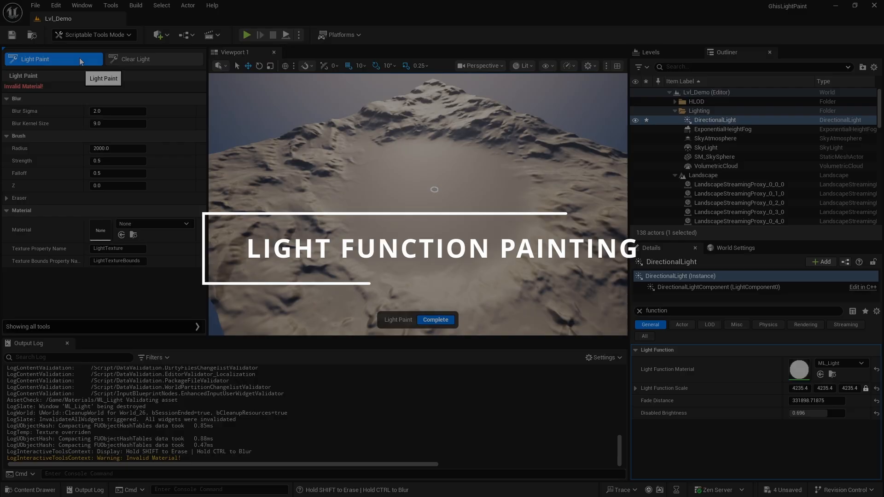
{"action": "left_click", "coordinate": [186, 223]}
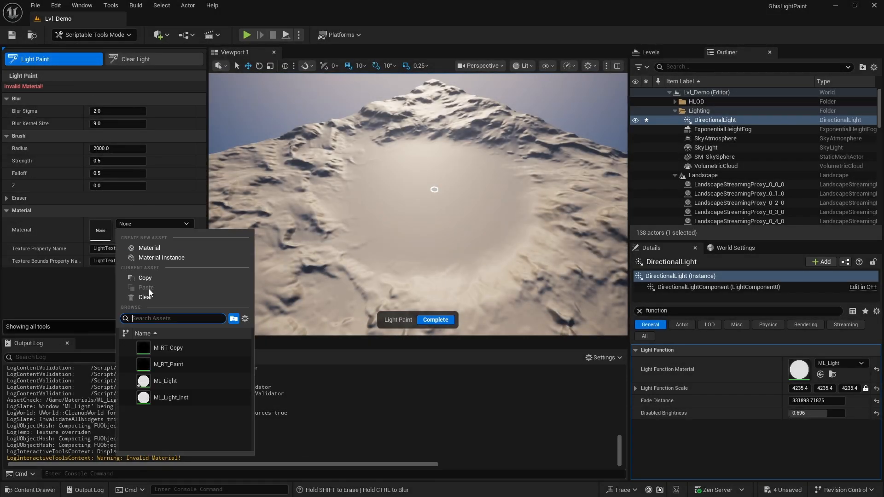
{"action": "left_click", "coordinate": [164, 381]}
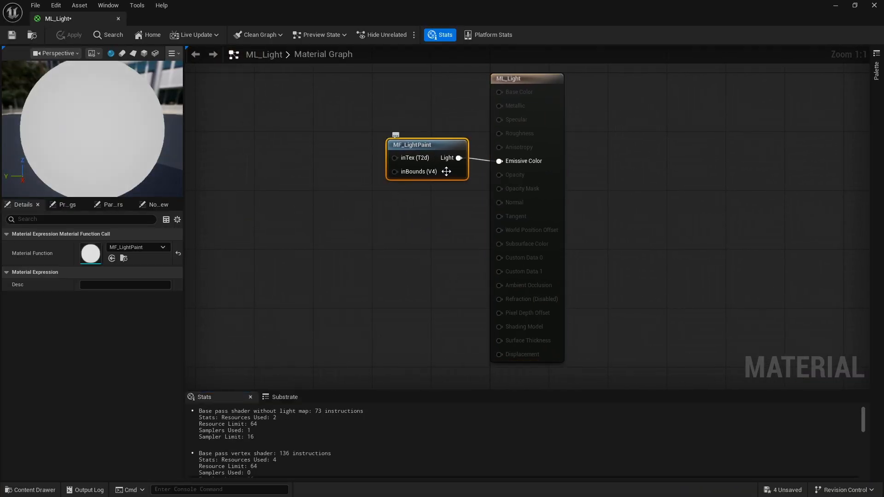
Open the MF_LightPaint material function from its node in the ML_Light graph
{"action": "double_click", "coordinate": [411, 145]}
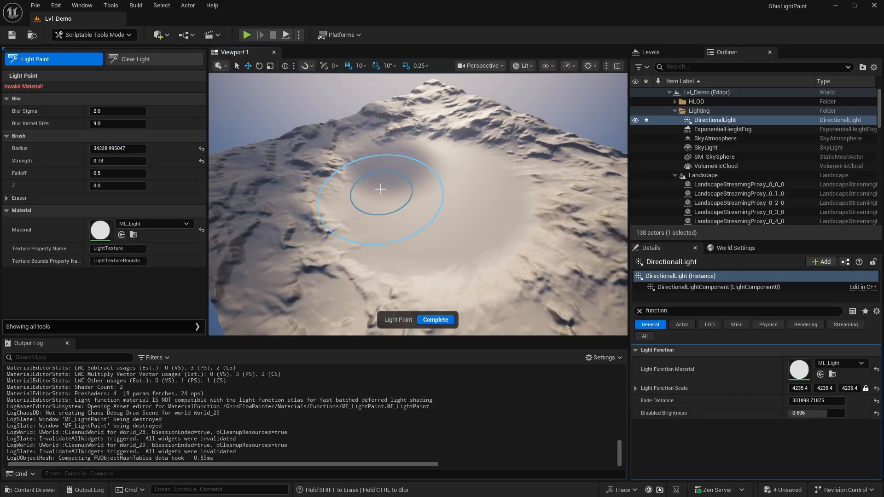
{"action": "mouse_move", "coordinate": [525, 206]}
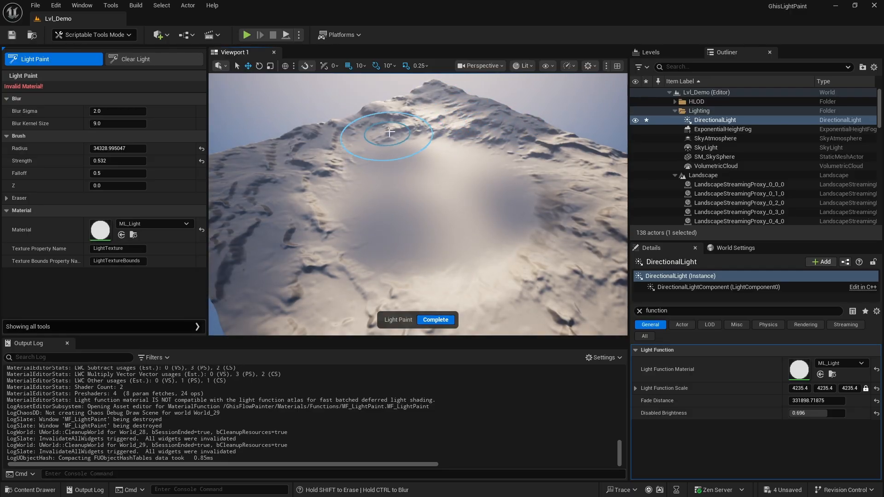
{"action": "mouse_move", "coordinate": [254, 192]}
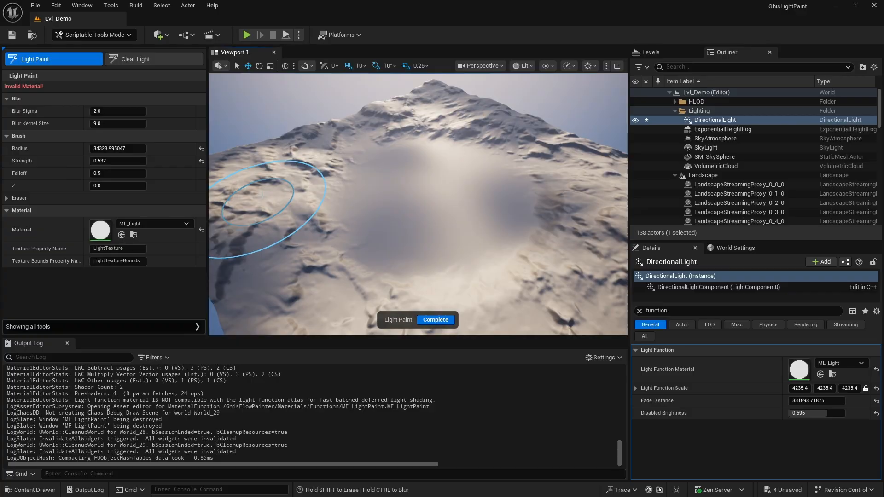
{"action": "mouse_move", "coordinate": [393, 230]}
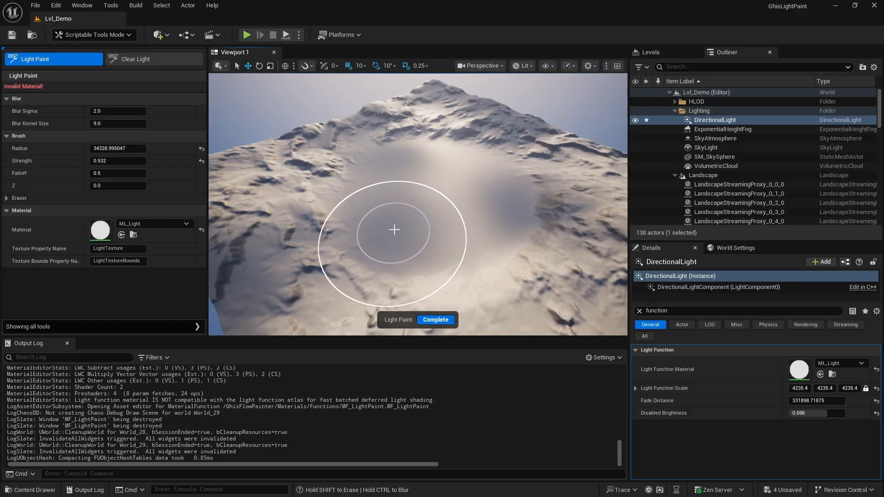
Complete the light painting session and open the BP_LightPaint Blueprint from the Content Browser
{"action": "left_click", "coordinate": [434, 320]}
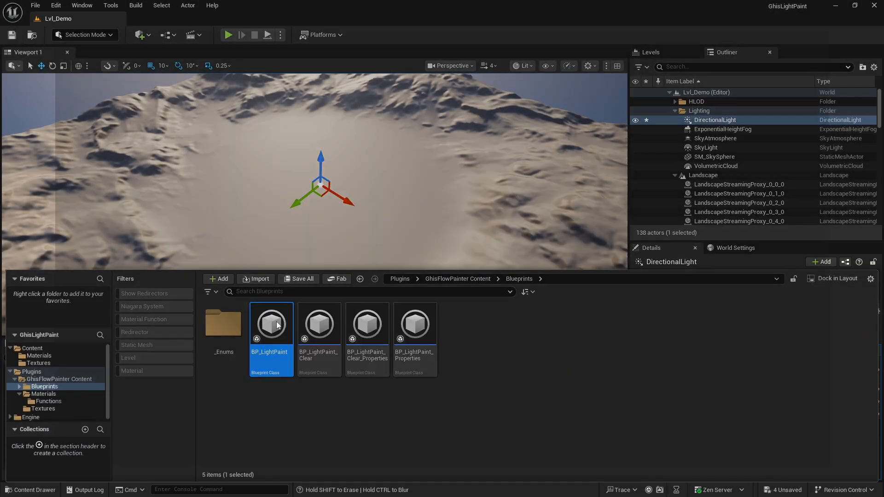
{"action": "double_click", "coordinate": [270, 324]}
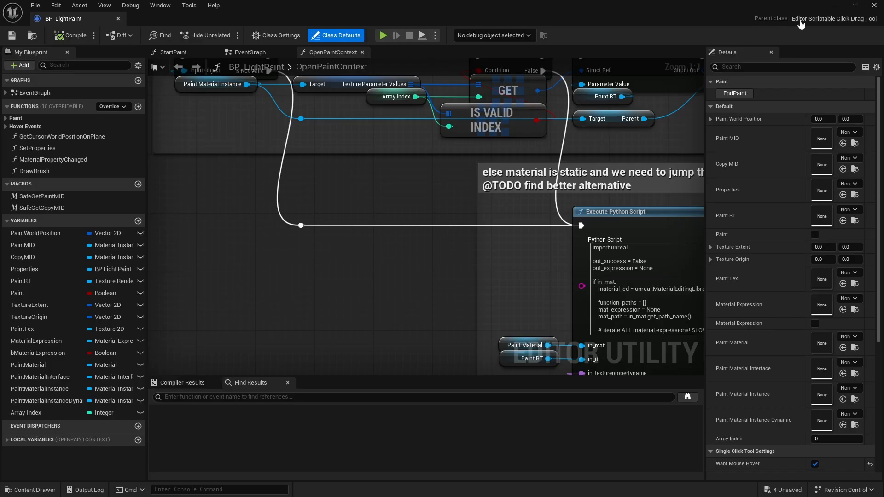
{"action": "mouse_move", "coordinate": [213, 24]}
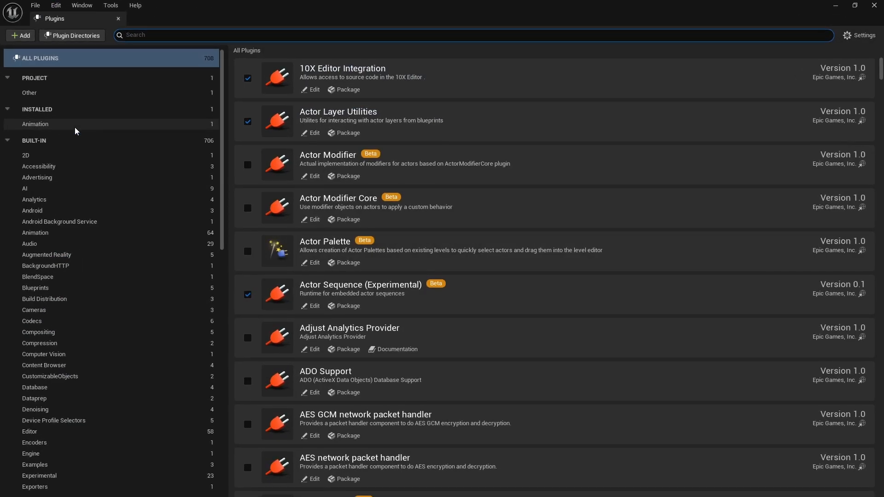
Filter the Plugins browser to plugins matching 'scriptable'
{"action": "type", "text": "scriptable tool"}
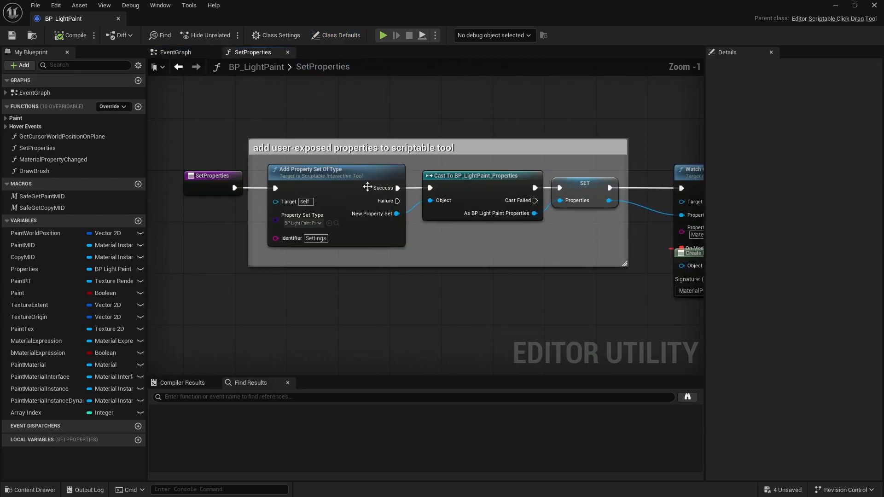
Open BP_LightPaint_Properties from the Content Drawer beside BP_LightPaint
{"action": "left_click", "coordinate": [30, 489]}
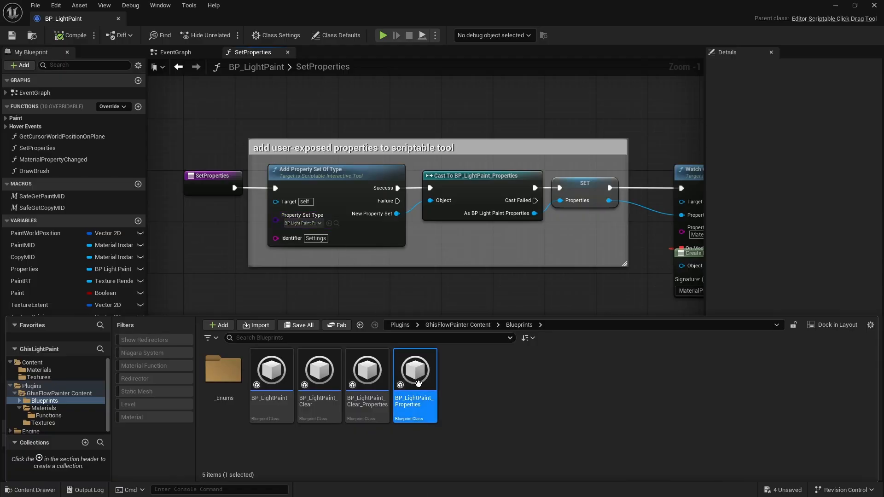
{"action": "double_click", "coordinate": [416, 371]}
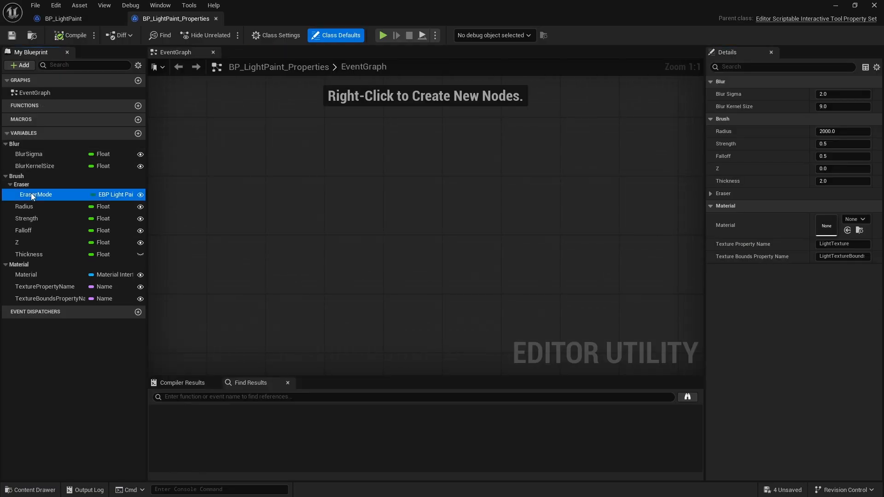
{"action": "left_click", "coordinate": [26, 274]}
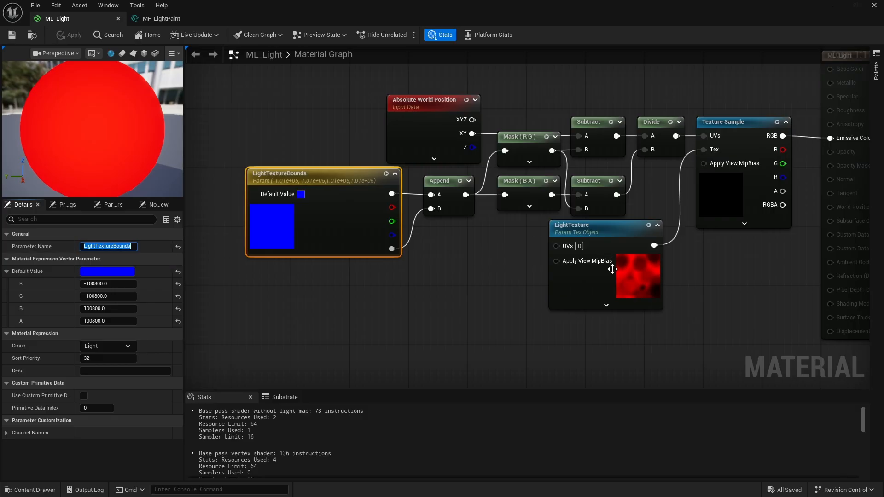
Inspect the LightTexture parameter and the TexturePropertyName and TextureBoundsPropertyName variables
{"action": "left_click", "coordinate": [605, 232]}
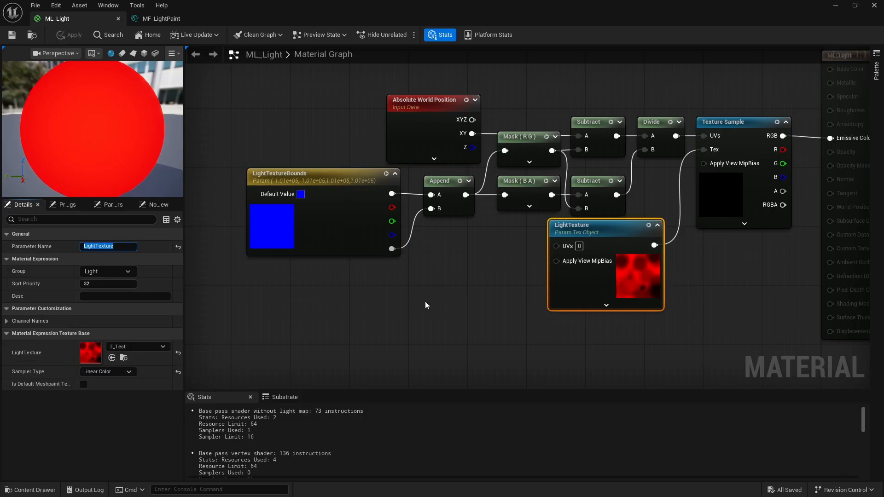
{"action": "left_click", "coordinate": [175, 19]}
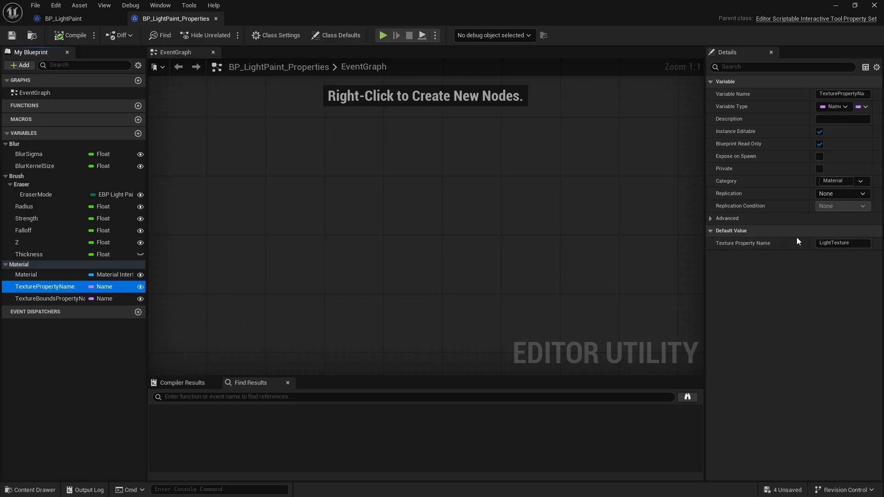
{"action": "left_click", "coordinate": [843, 242]}
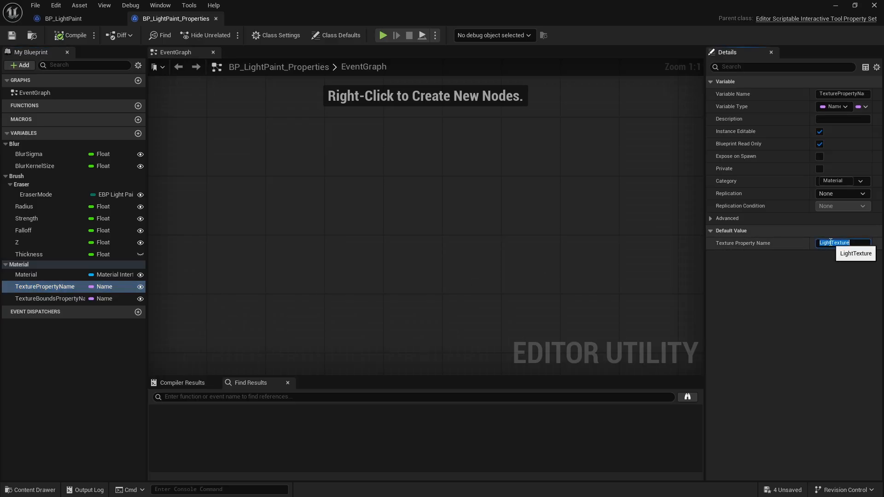
{"action": "left_click", "coordinate": [50, 299]}
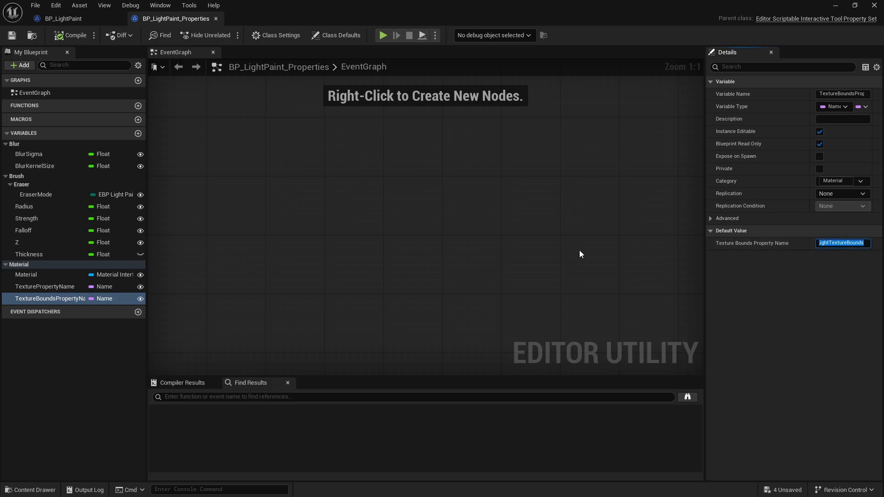
{"action": "left_click", "coordinate": [25, 274]}
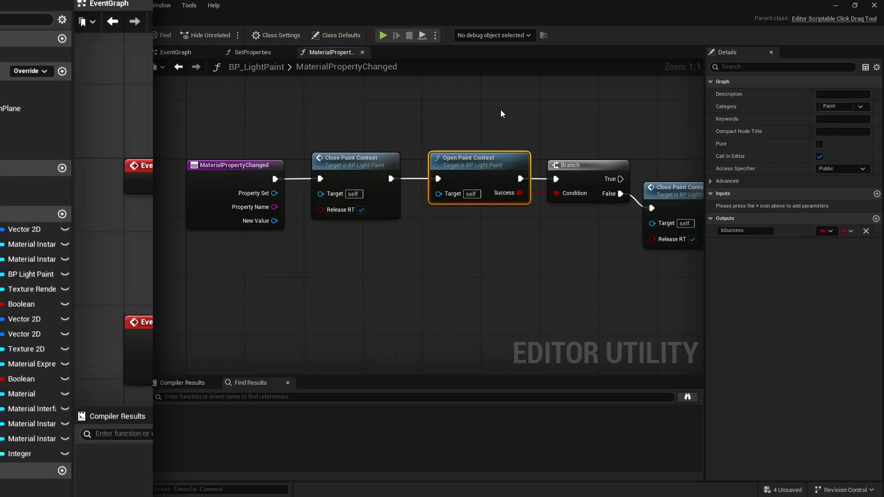
Return to the EventGraph and bring up the On Hover Hit Test function
{"action": "left_click", "coordinate": [177, 51]}
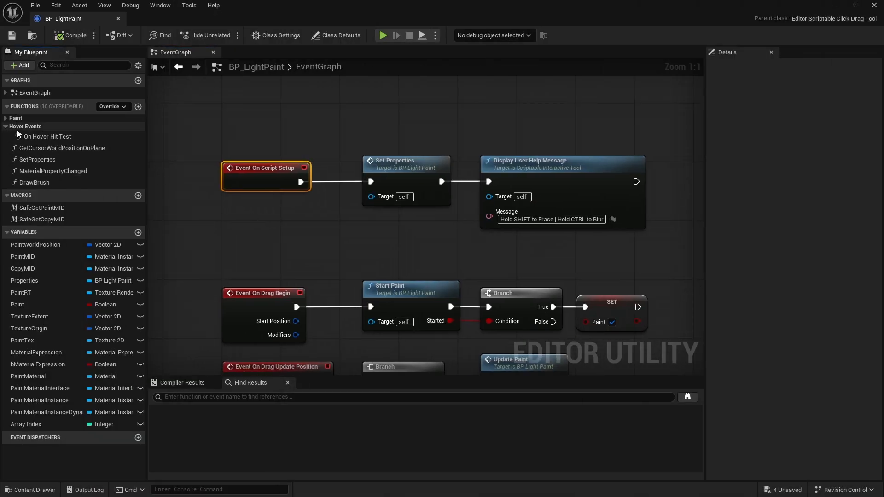
{"action": "left_click", "coordinate": [47, 136]}
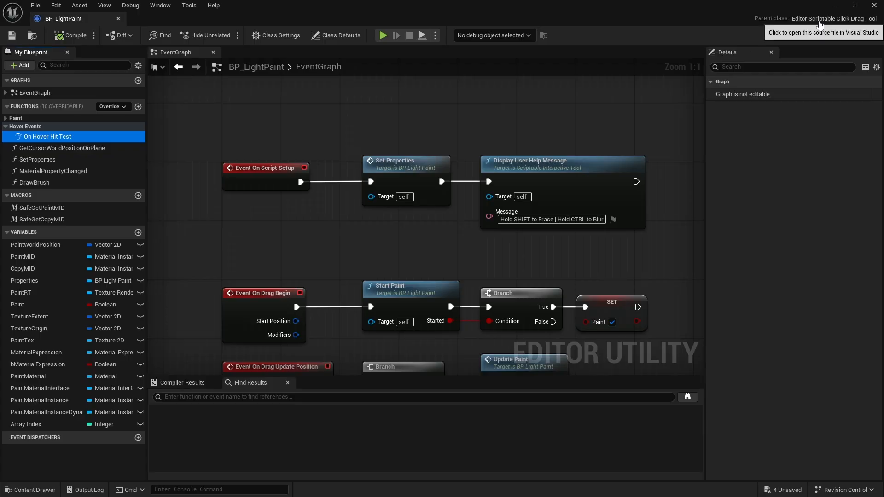
{"action": "mouse_move", "coordinate": [92, 126]}
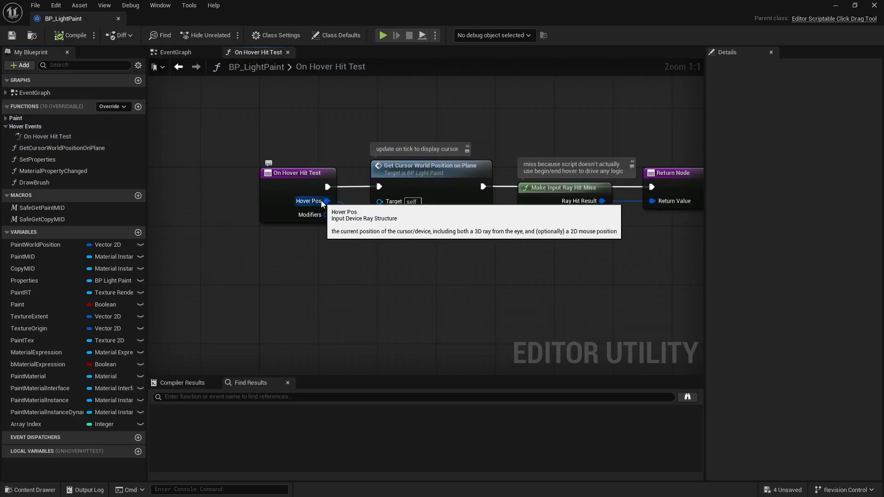
Inspect GetCursorWorldPositionOnPlane's Line Plane Intersection and PaintWorldPosition SET nodes, then return to the event graph
{"action": "left_click", "coordinate": [431, 165]}
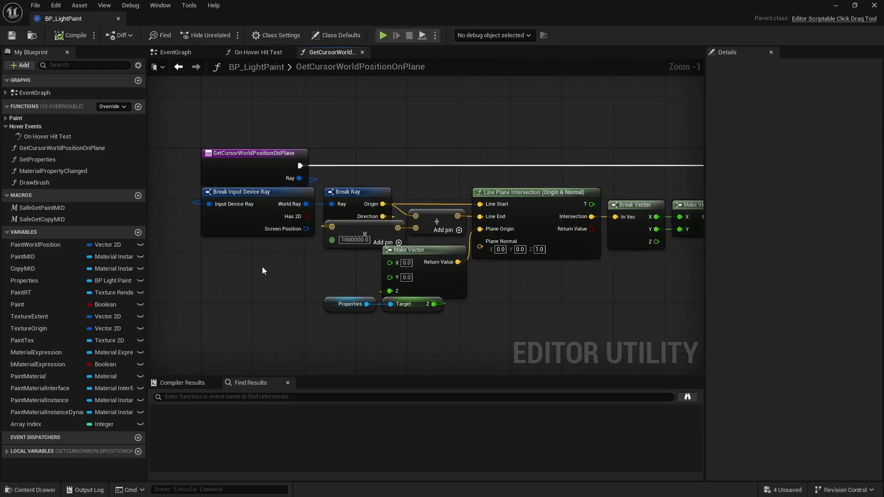
{"action": "left_click", "coordinate": [533, 191]}
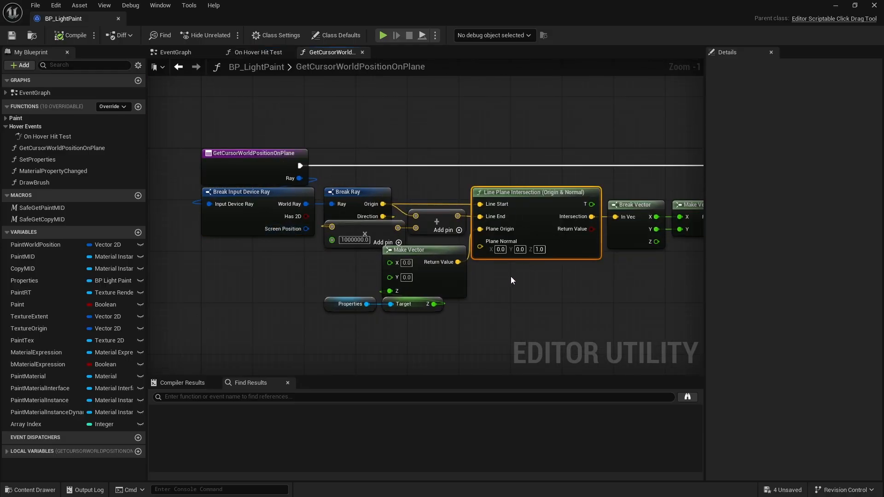
{"action": "left_click", "coordinate": [538, 250]}
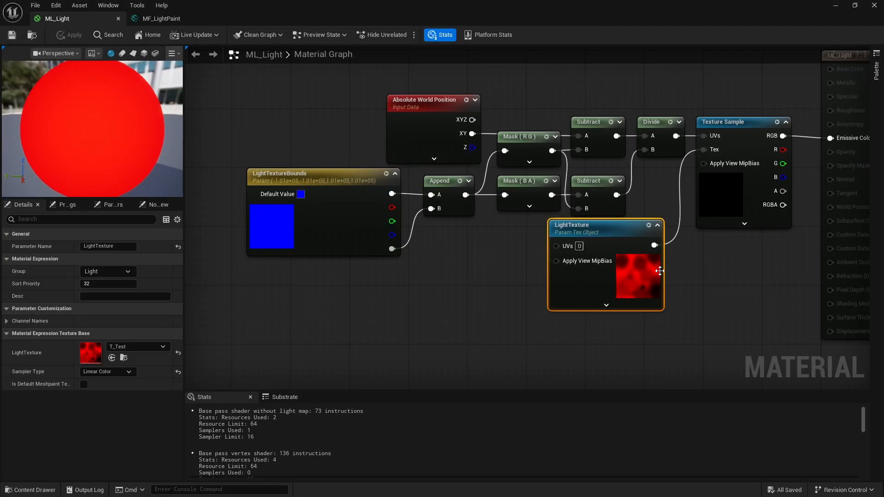
{"action": "left_click", "coordinate": [431, 99]}
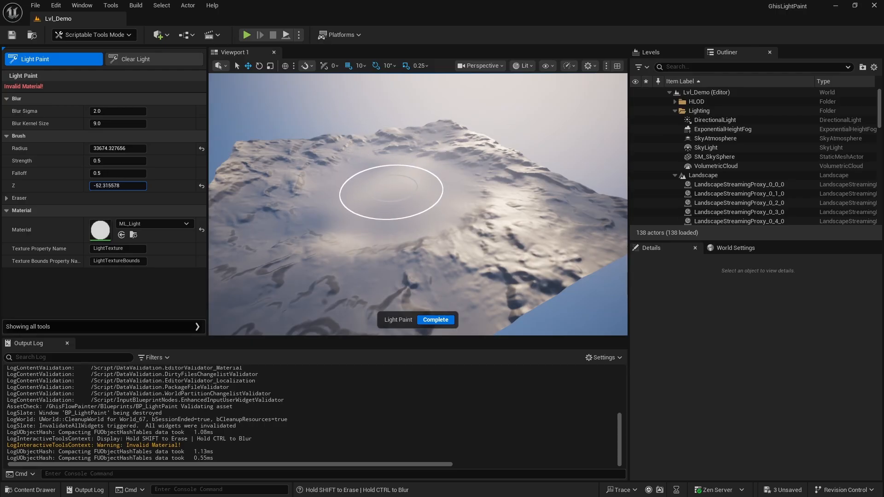
{"action": "mouse_move", "coordinate": [481, 234]}
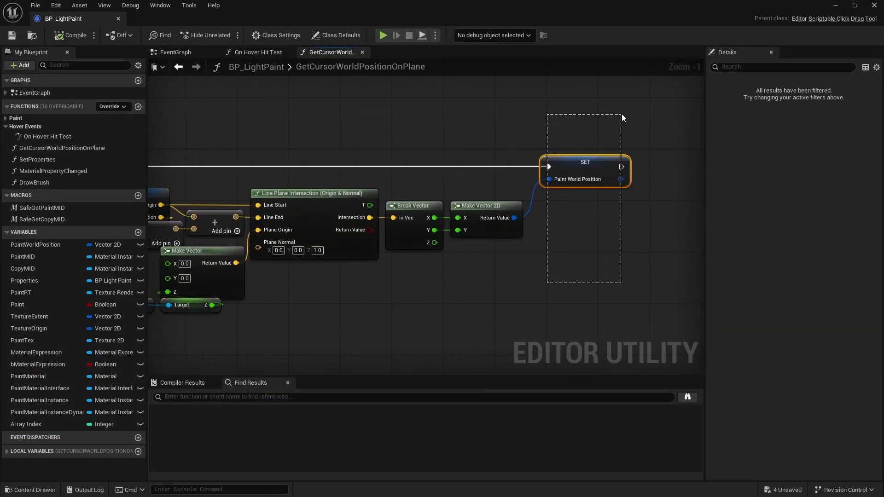
{"action": "left_click", "coordinate": [585, 162]}
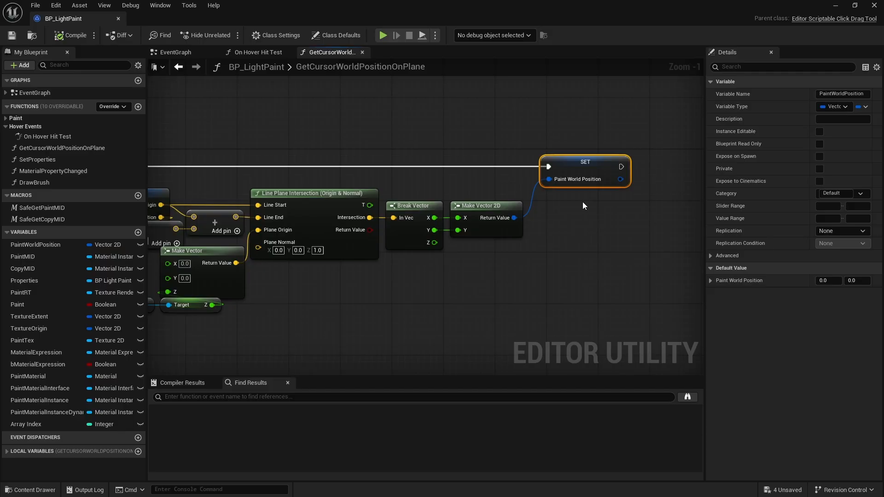
{"action": "mouse_move", "coordinate": [229, 71]}
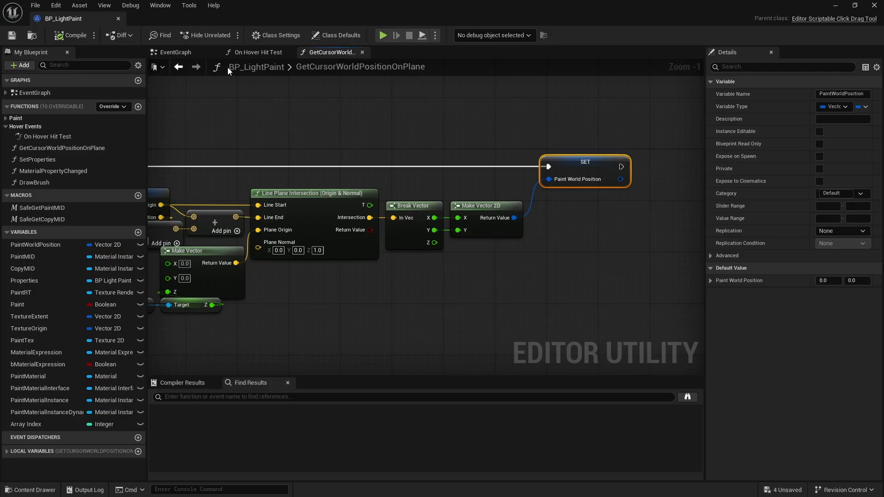
{"action": "left_click", "coordinate": [175, 52]}
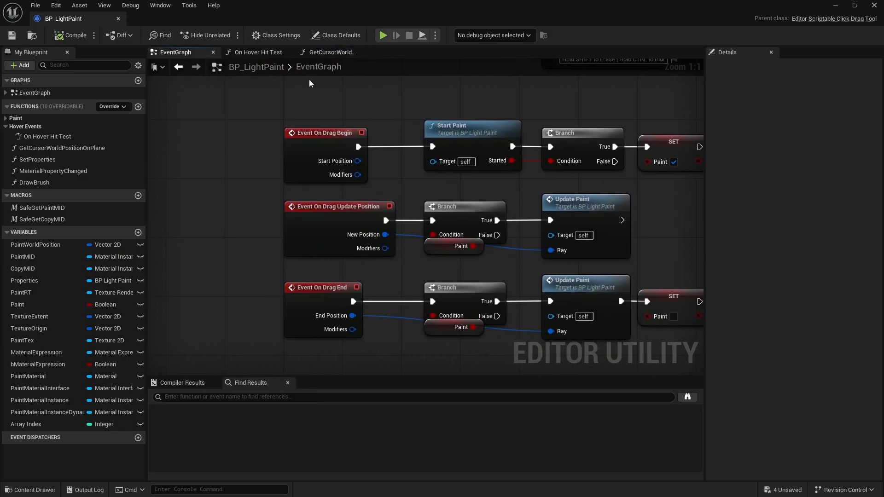
{"action": "mouse_move", "coordinate": [321, 298]}
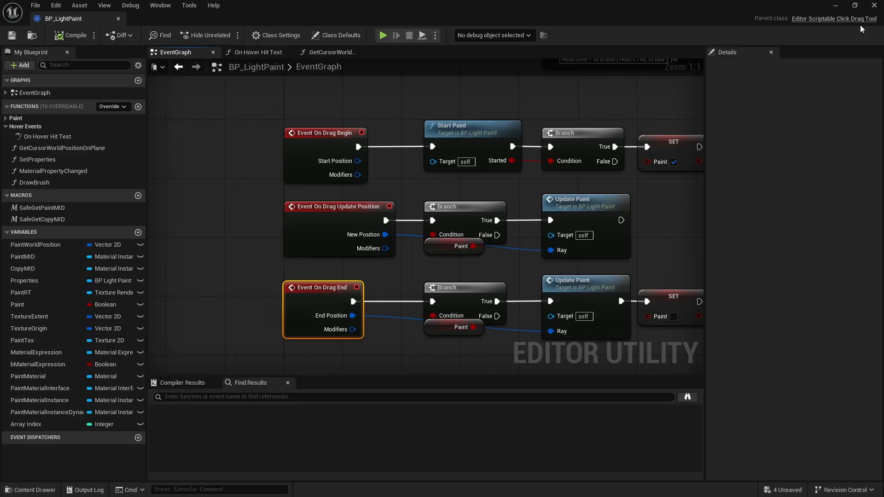
{"action": "mouse_move", "coordinate": [334, 161]}
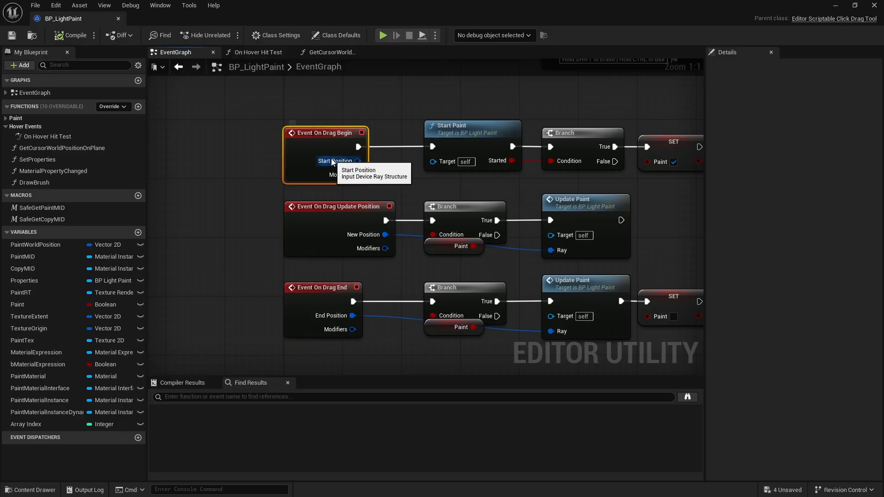
{"action": "mouse_move", "coordinate": [472, 137]}
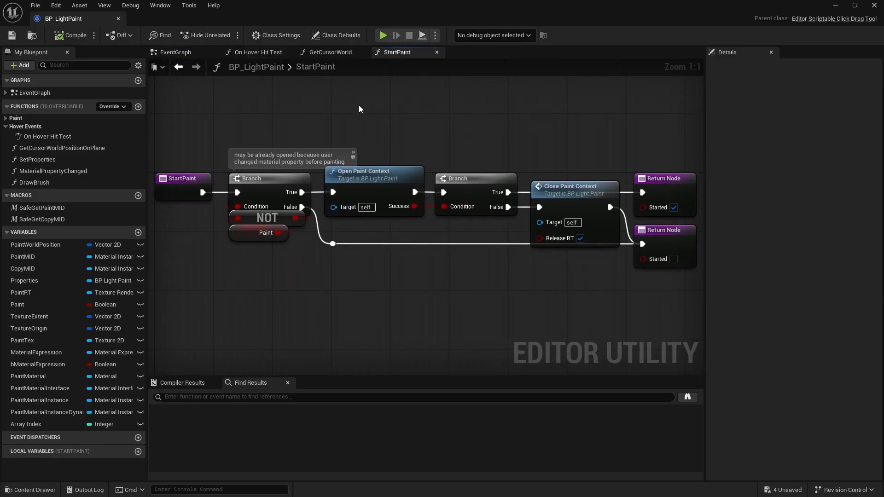
Inspect StartPaint's Open Paint Context call, then EndPaint's Close Paint Context call
{"action": "left_click", "coordinate": [372, 171]}
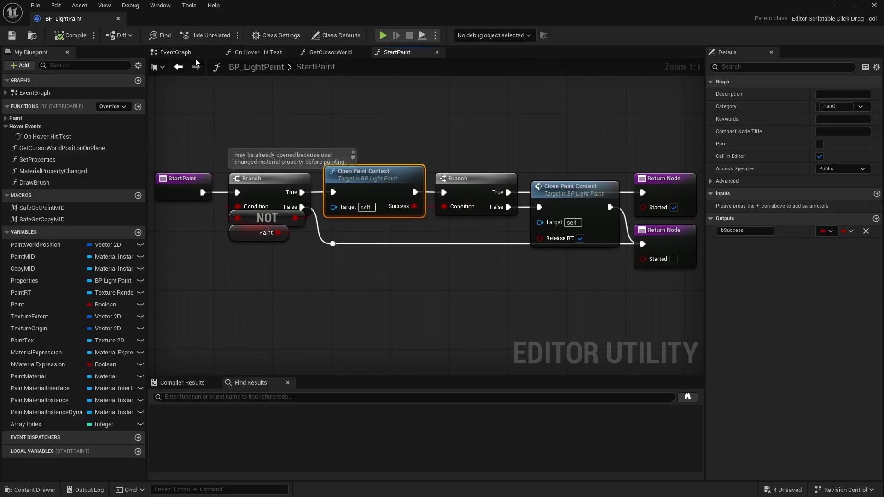
{"action": "left_click", "coordinate": [175, 51]}
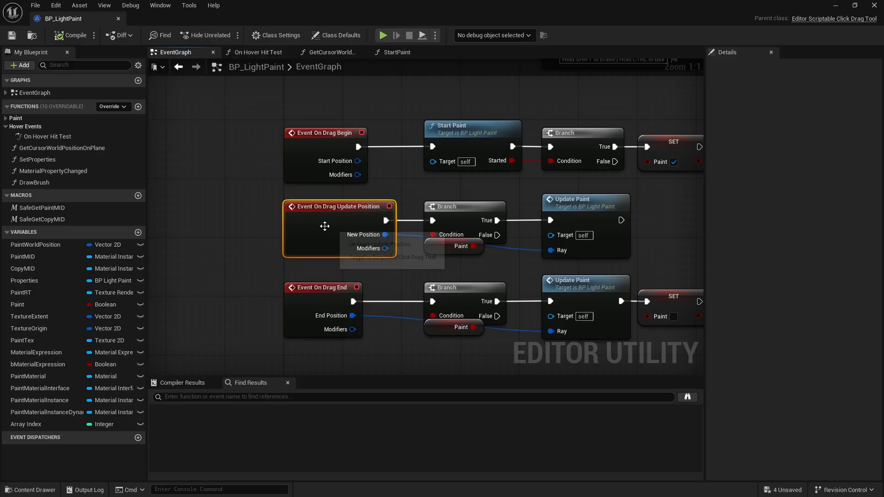
{"action": "mouse_move", "coordinate": [338, 226]}
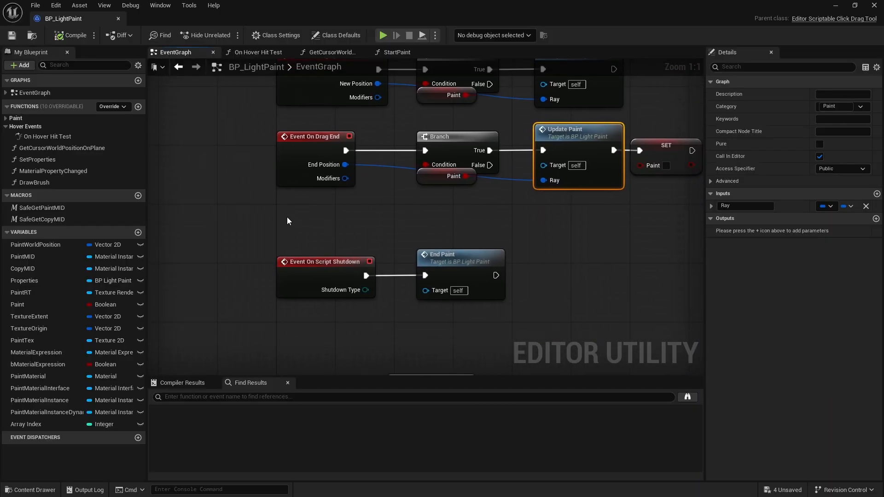
{"action": "left_click", "coordinate": [454, 263]}
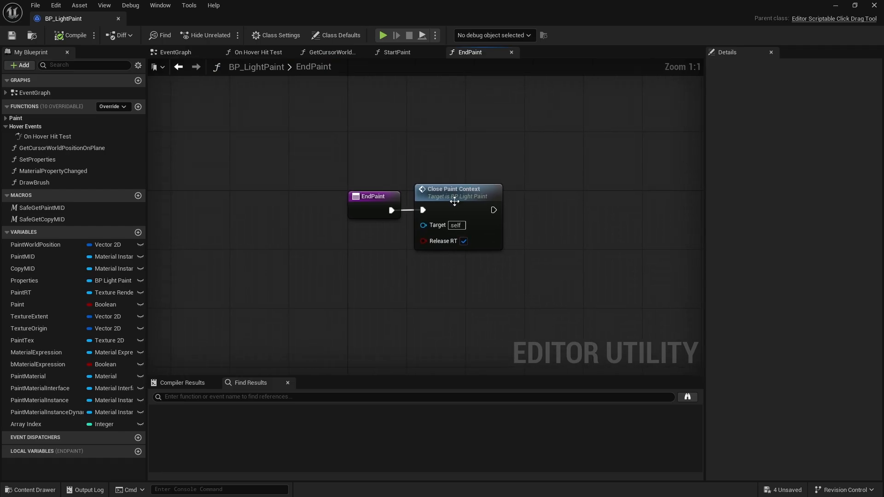
{"action": "left_click", "coordinate": [457, 192]}
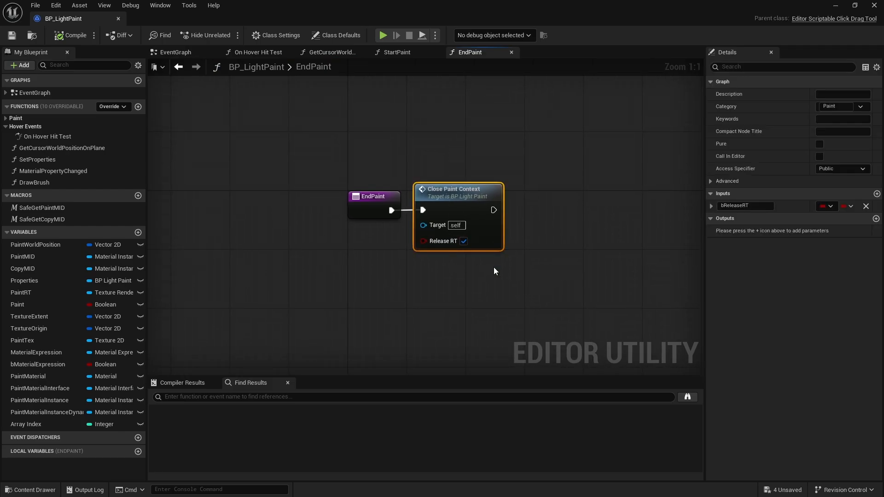
{"action": "mouse_move", "coordinate": [454, 215]}
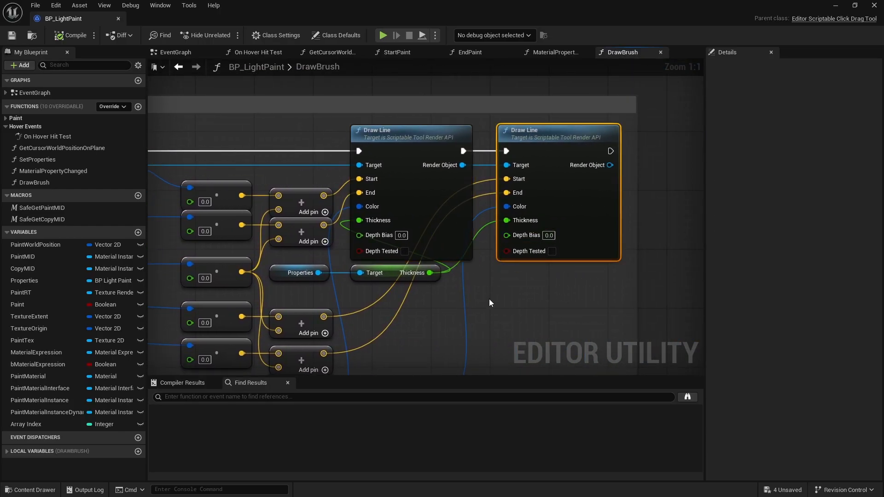
Review the SetProperties, GetCursorWorldPositionOnPlane and DrawBrush graphs, ending back on StartPaint
{"action": "left_click", "coordinate": [176, 51]}
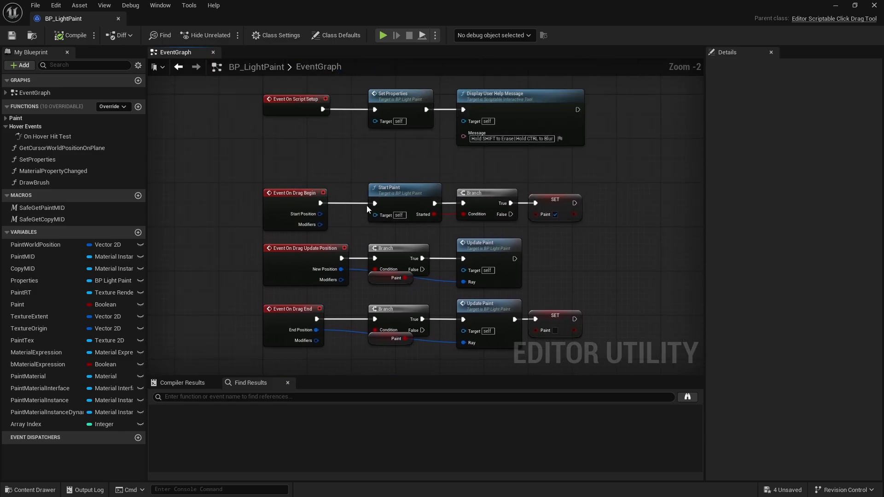
{"action": "left_click", "coordinate": [401, 158]}
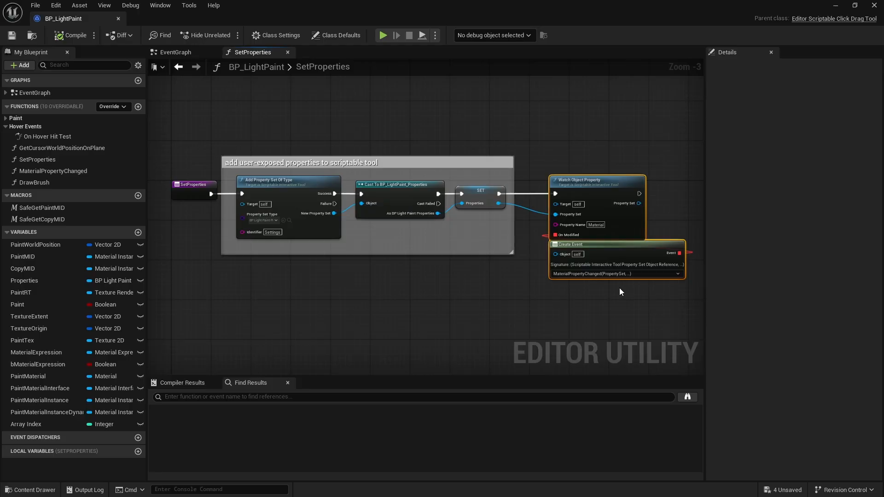
{"action": "left_click", "coordinate": [47, 137]}
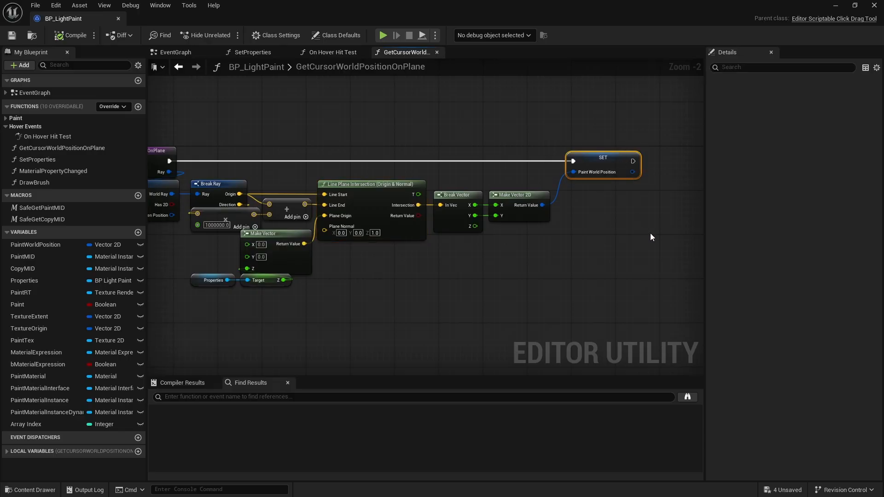
{"action": "left_click", "coordinate": [251, 51]}
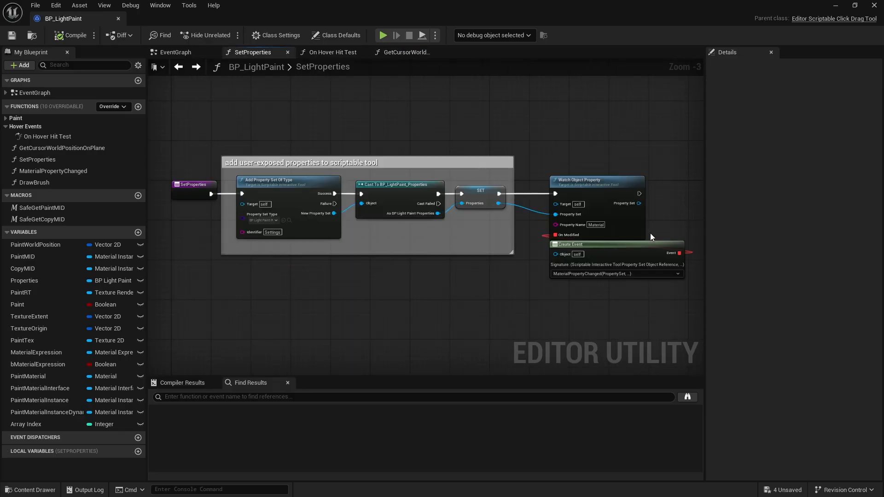
{"action": "left_click", "coordinate": [175, 51]}
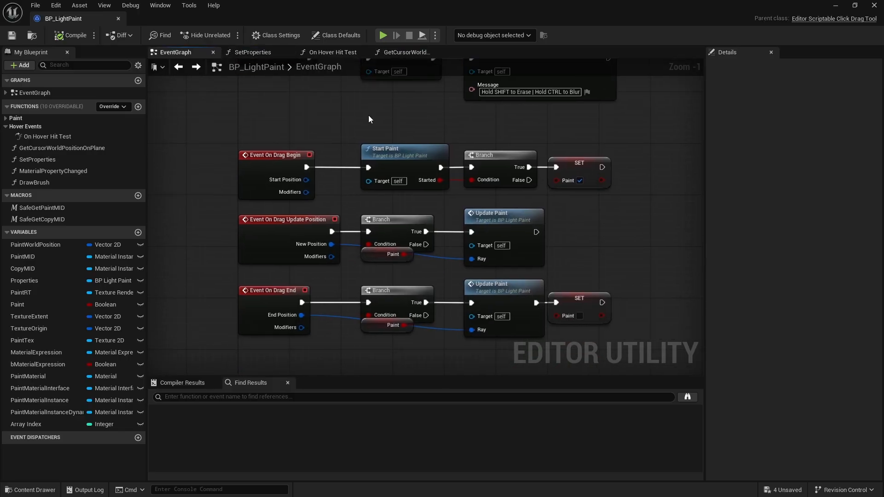
{"action": "left_click", "coordinate": [403, 155]}
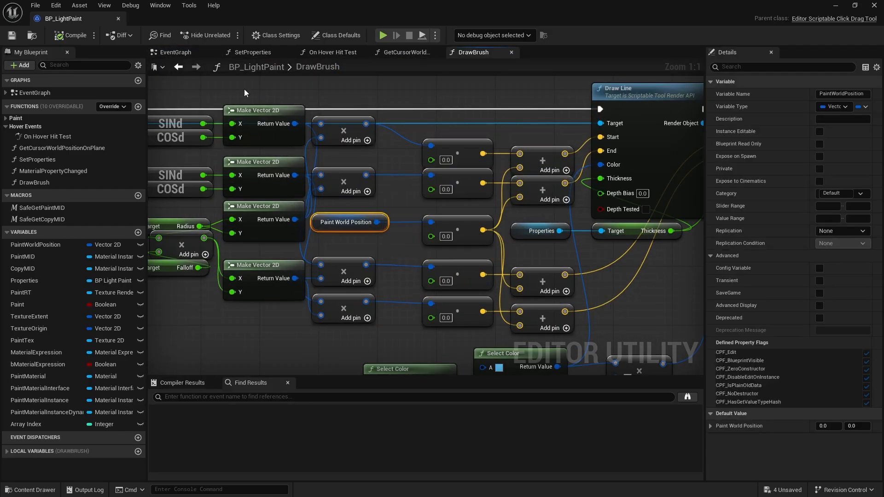
{"action": "left_click", "coordinate": [175, 52]}
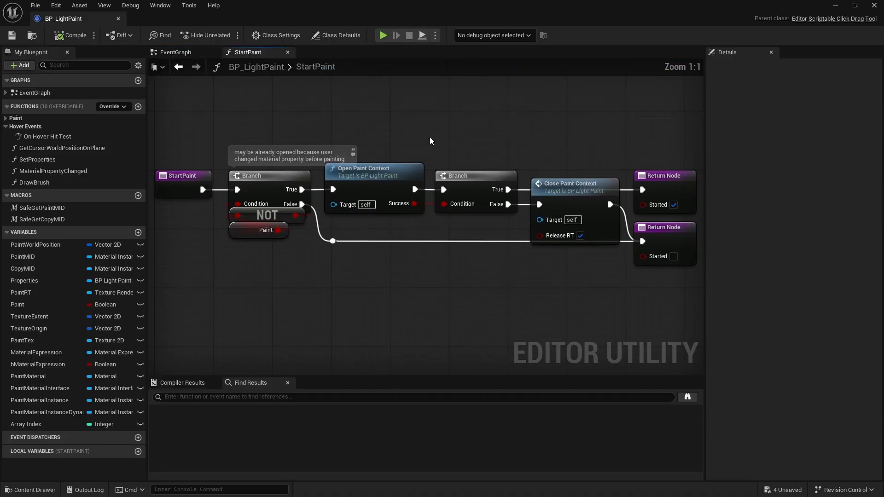
Open the OpenPaintContext function graph from its call node
{"action": "left_click", "coordinate": [374, 172]}
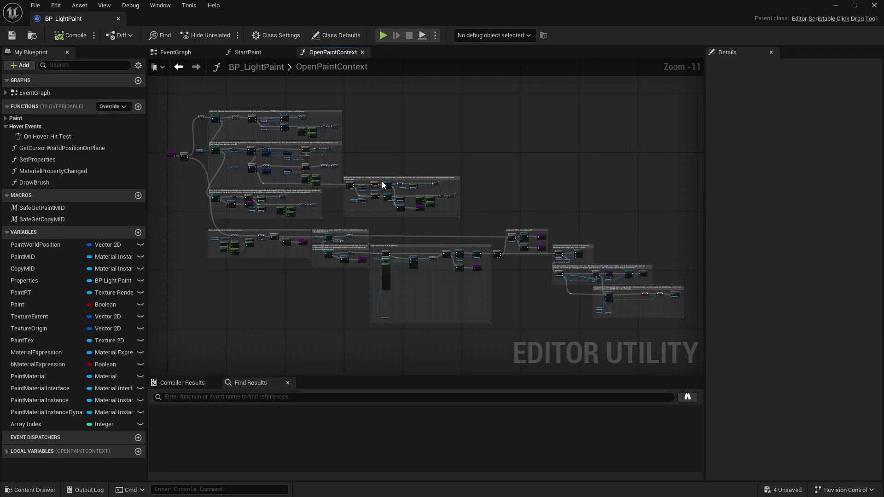
{"action": "mouse_move", "coordinate": [195, 97]}
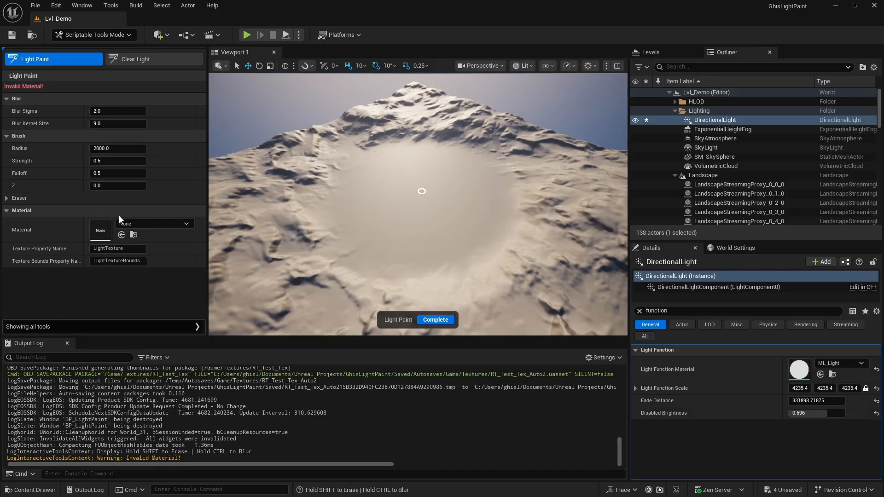
Browse the Light Paint tool's Material dropdown to reach ML_Light_Inst
{"action": "left_click", "coordinate": [186, 223]}
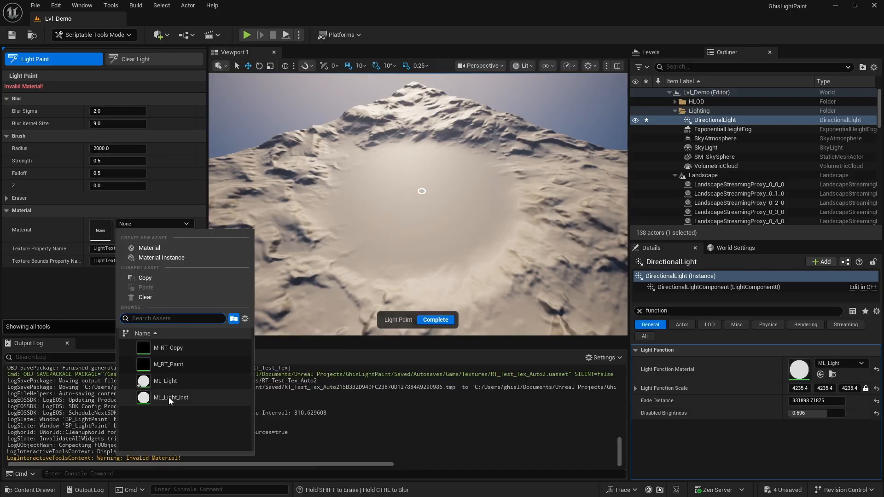
{"action": "mouse_move", "coordinate": [165, 381]}
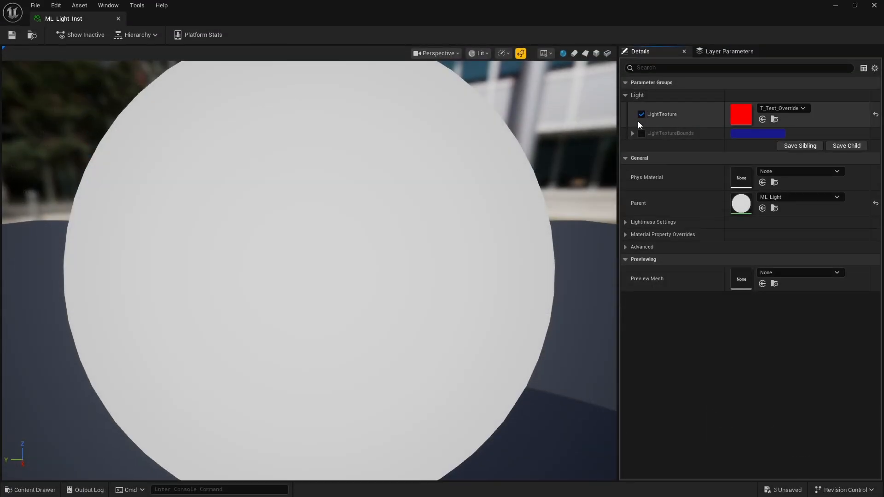
Return to BP_LightPaint's OpenPaintContext graph, inspect the texture parameter loop and enter the SafeGetCopyMID macro
{"action": "left_click", "coordinate": [641, 114]}
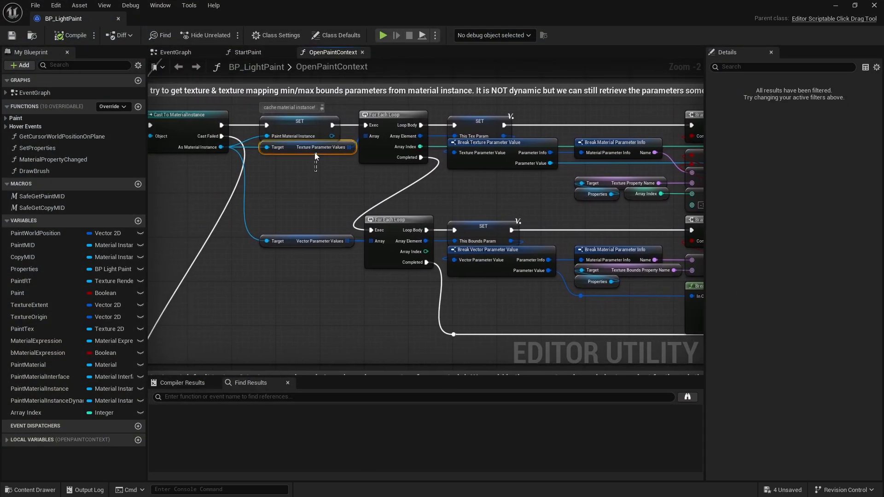
{"action": "left_click", "coordinate": [306, 240]}
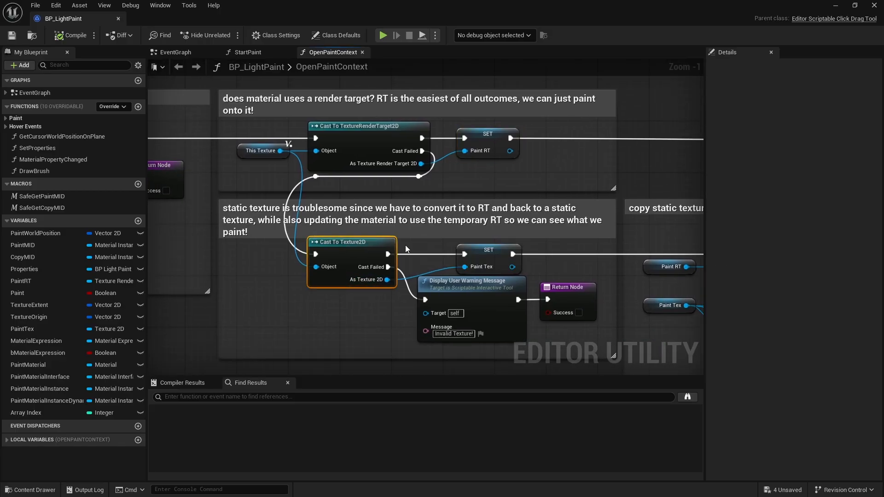
{"action": "left_click", "coordinate": [488, 250]}
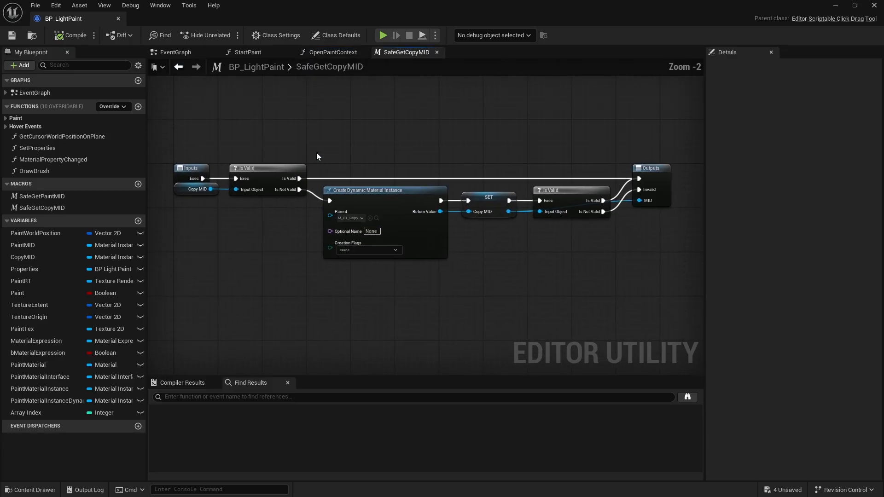
Open the M_RT_Copy material from the Content Browser, then return to the OpenPaintContext graph
{"action": "left_click", "coordinate": [30, 489]}
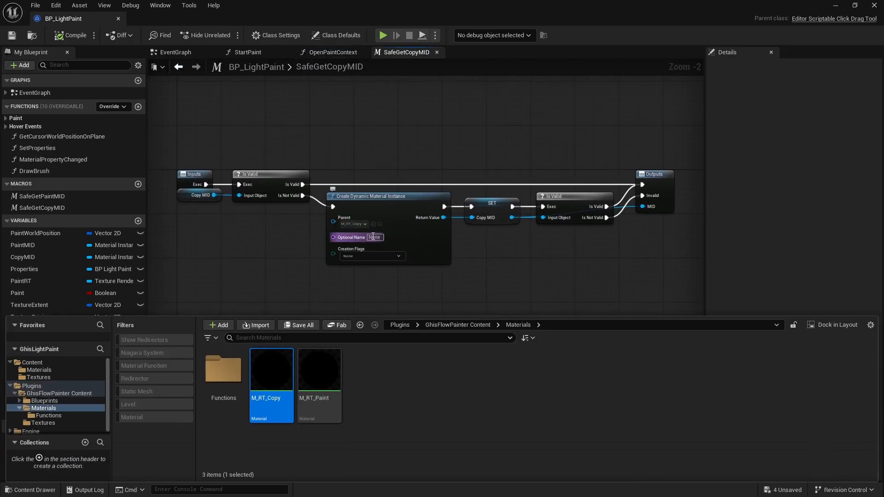
{"action": "double_click", "coordinate": [271, 369]}
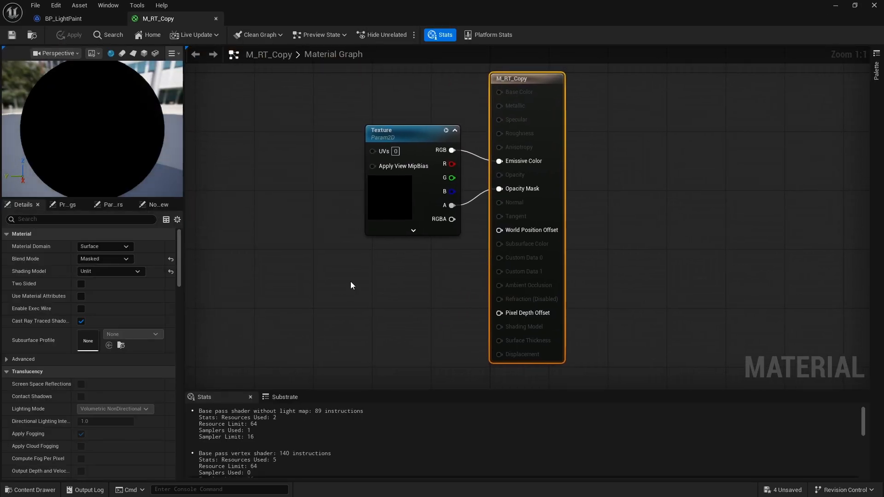
{"action": "left_click", "coordinate": [396, 138]}
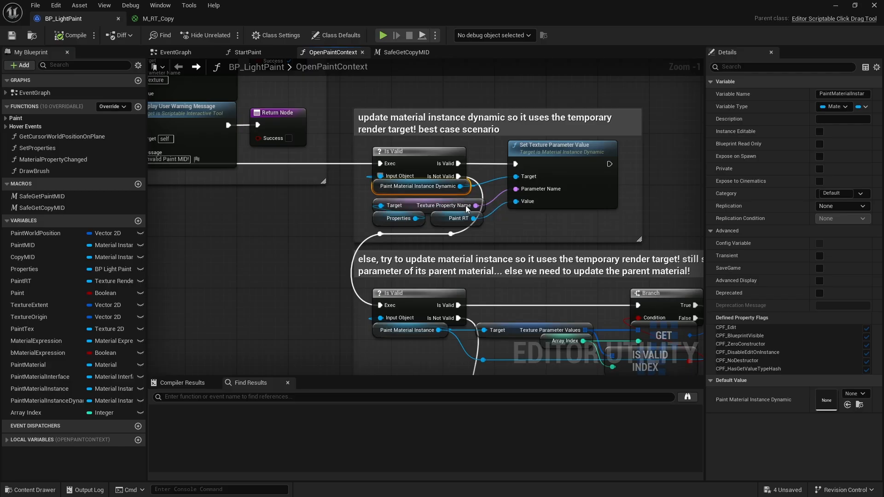
Inspect the Paint RT variable and read the Execute Python Script node's embedded code
{"action": "left_click", "coordinate": [457, 219]}
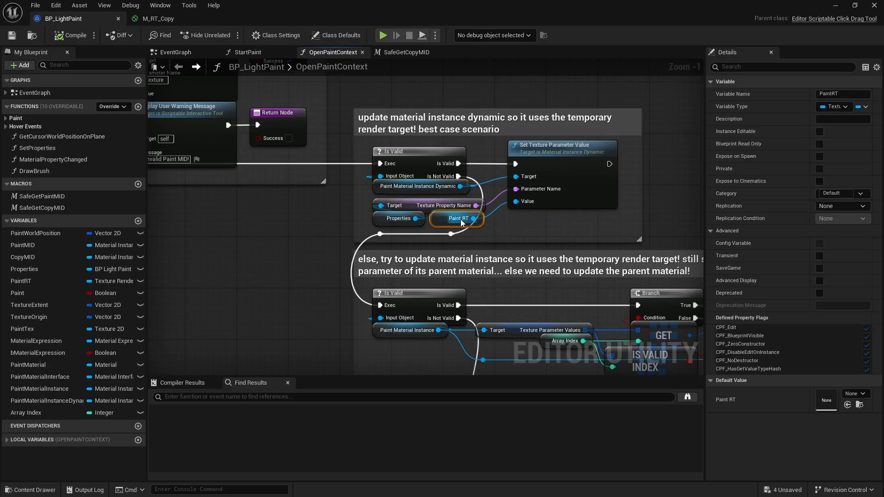
{"action": "mouse_move", "coordinate": [459, 219]}
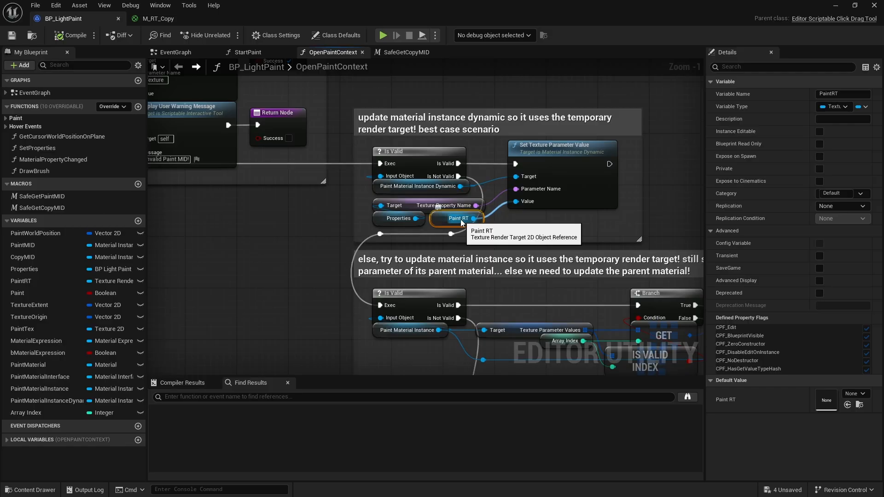
{"action": "mouse_move", "coordinate": [534, 229]}
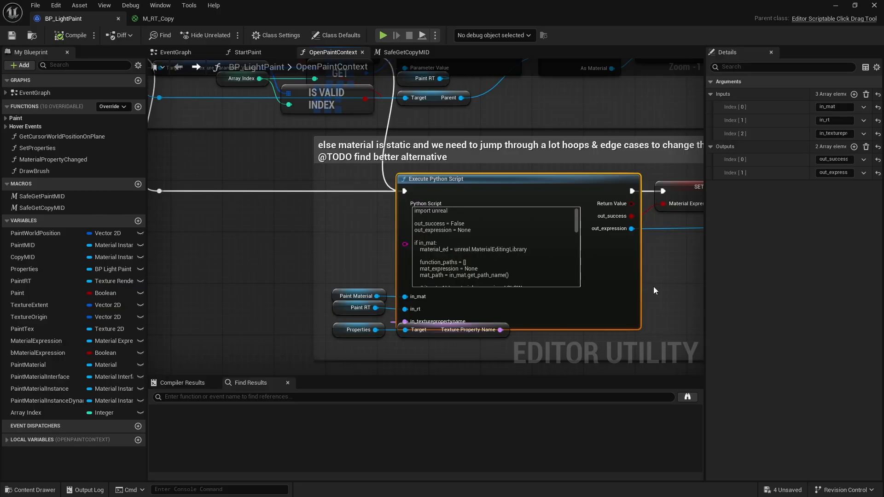
{"action": "left_click", "coordinate": [496, 254]}
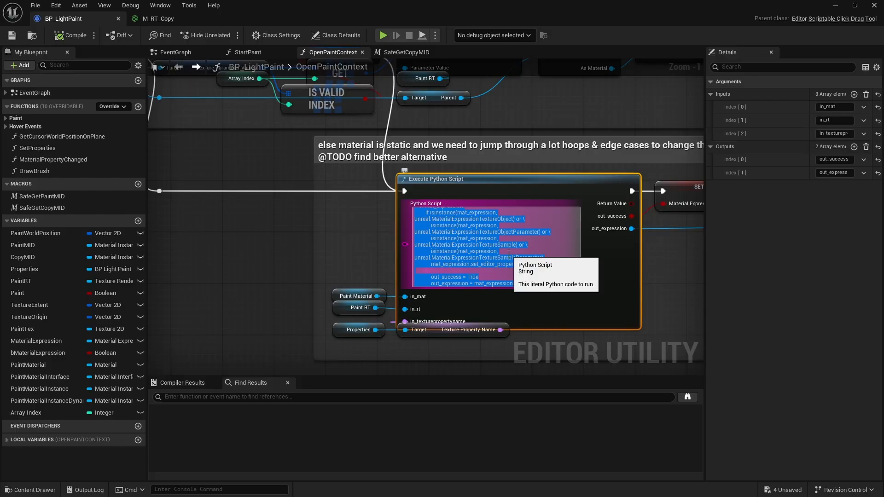
{"action": "left_click", "coordinate": [253, 19]}
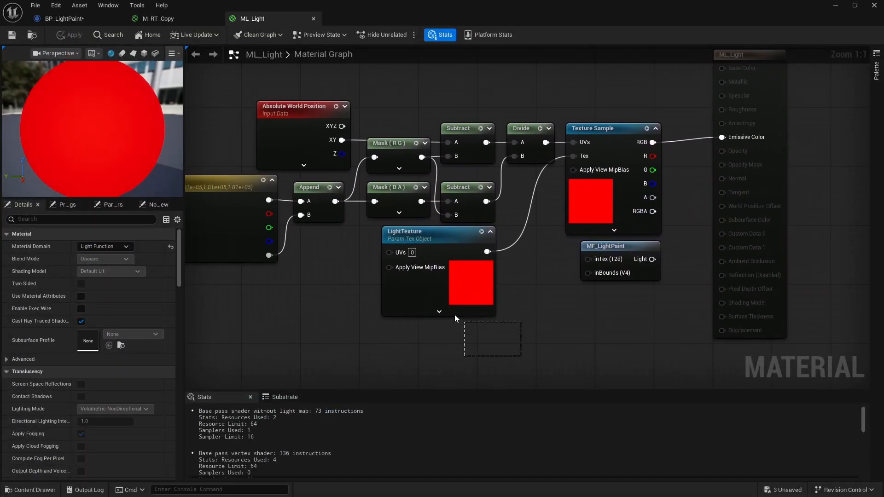
Select ML_Light's LightTexture parameter and bring up the MF_LightPaint material function graph
{"action": "left_click", "coordinate": [434, 231]}
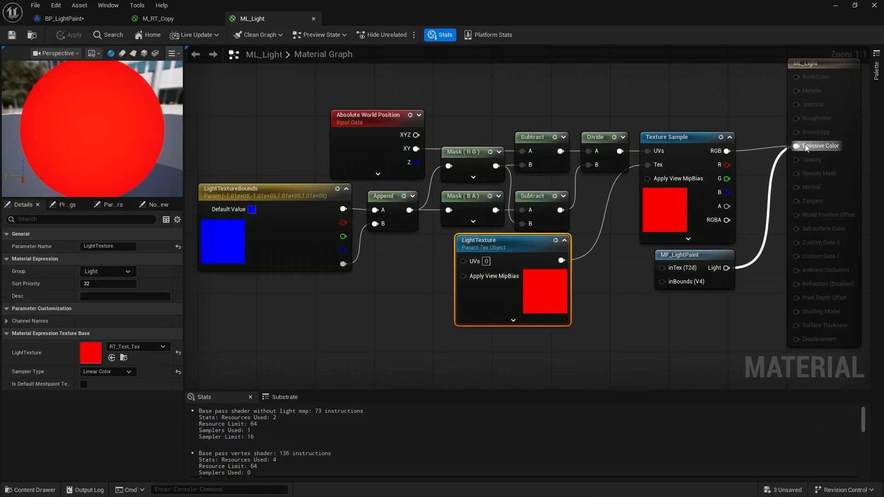
{"action": "left_click", "coordinate": [356, 19]}
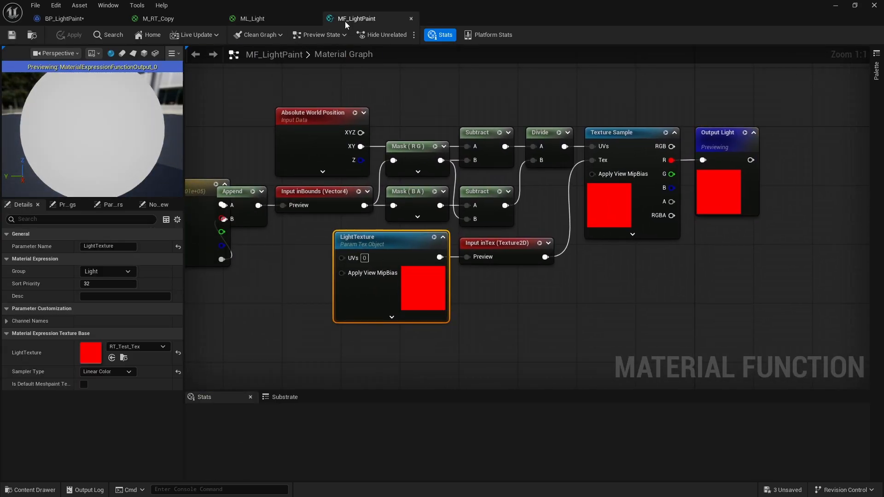
{"action": "left_click", "coordinate": [253, 19]}
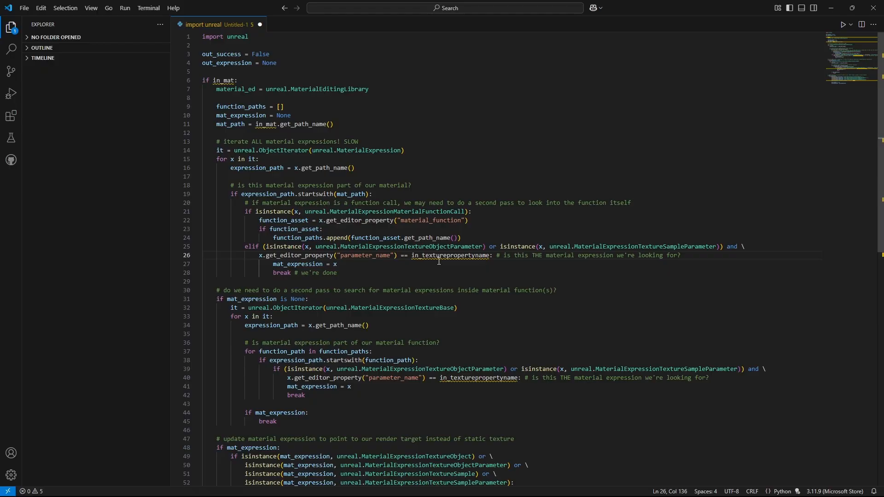
{"action": "mouse_move", "coordinate": [395, 219]}
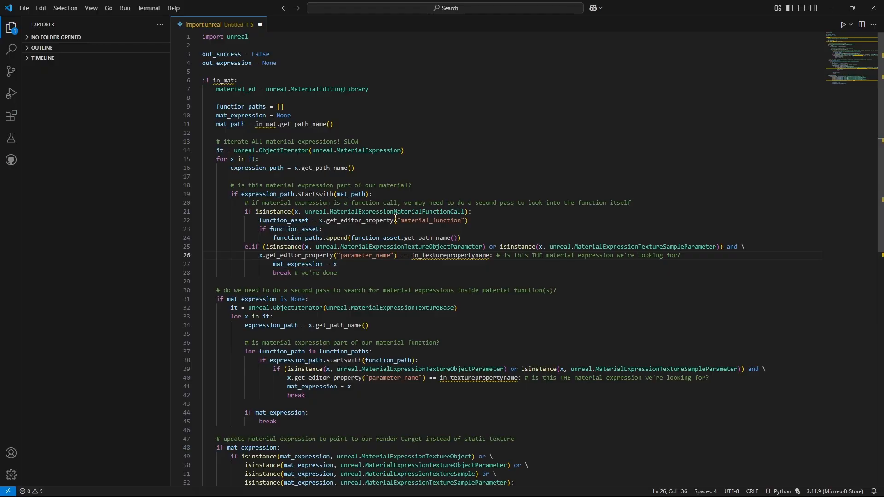
{"action": "double_click", "coordinate": [398, 212]}
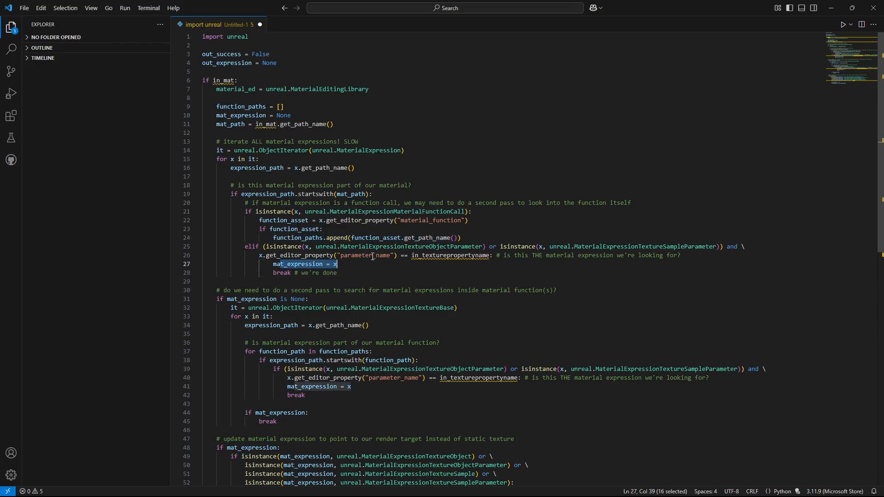
{"action": "scroll", "scroll_direction": "down", "scroll_amount": 3}
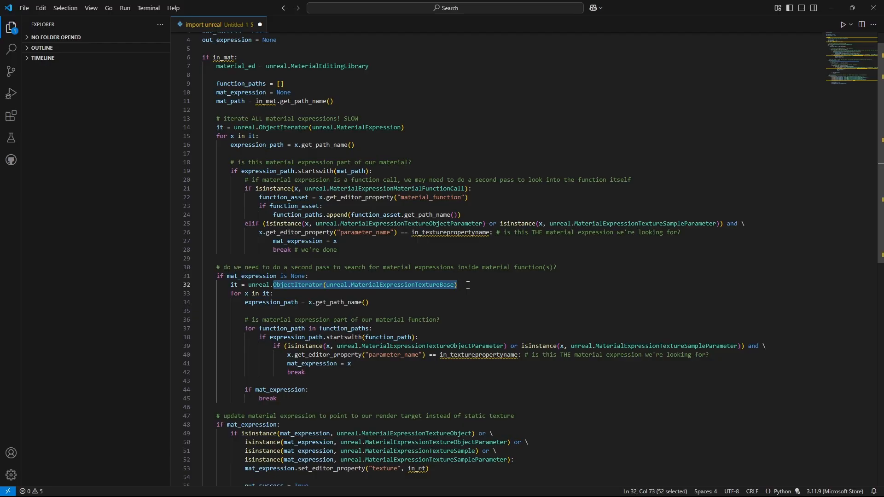
{"action": "scroll", "scroll_direction": "down", "scroll_amount": 3}
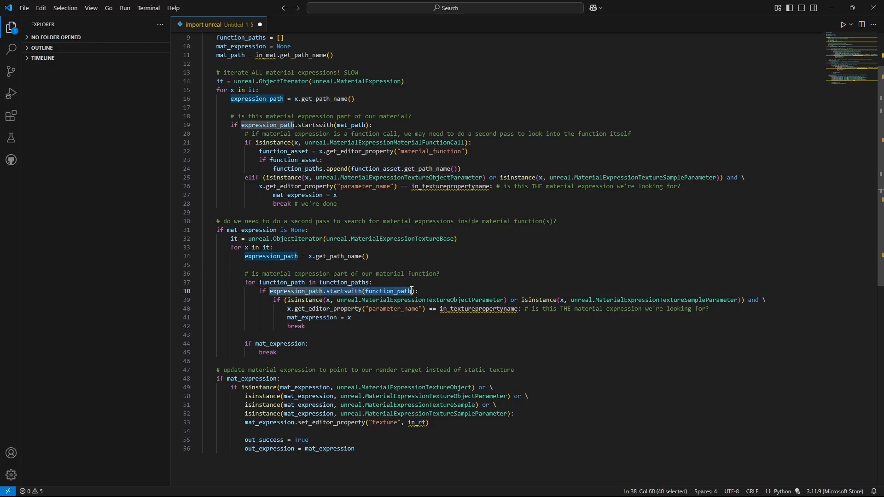
{"action": "double_click", "coordinate": [326, 308]}
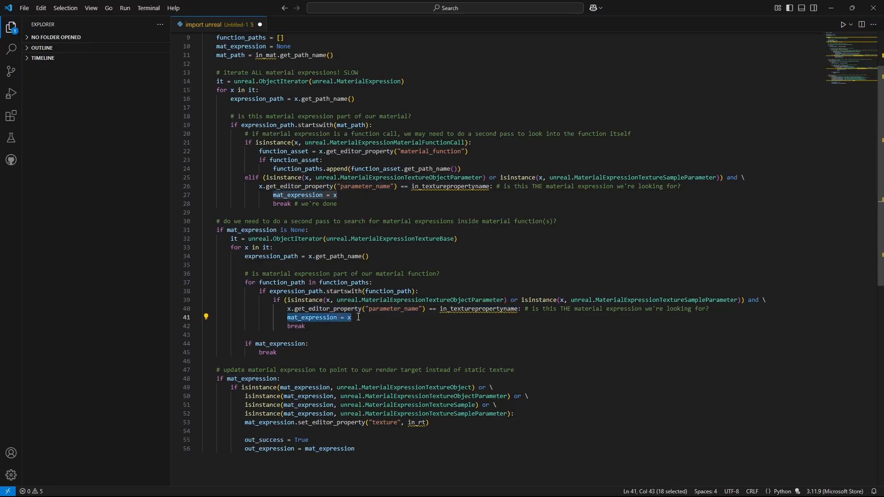
{"action": "scroll", "scroll_direction": "down", "scroll_amount": 3}
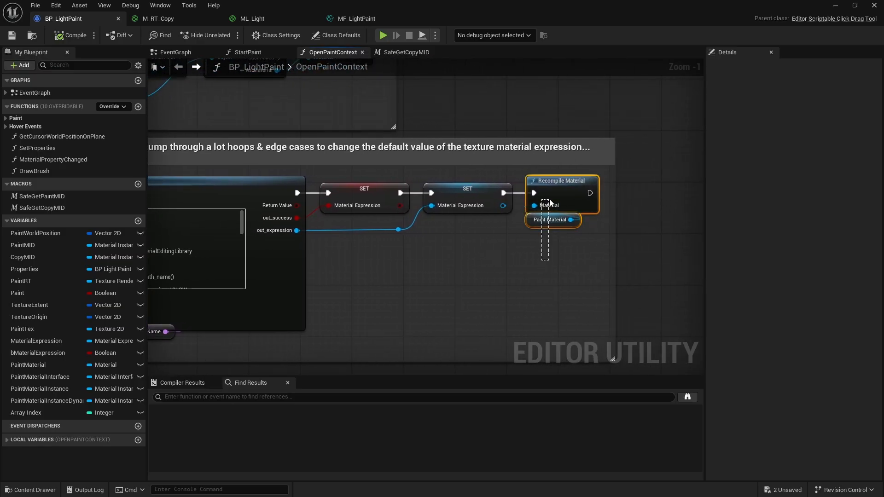
{"action": "scroll", "scroll_direction": "down", "scroll_amount": 3}
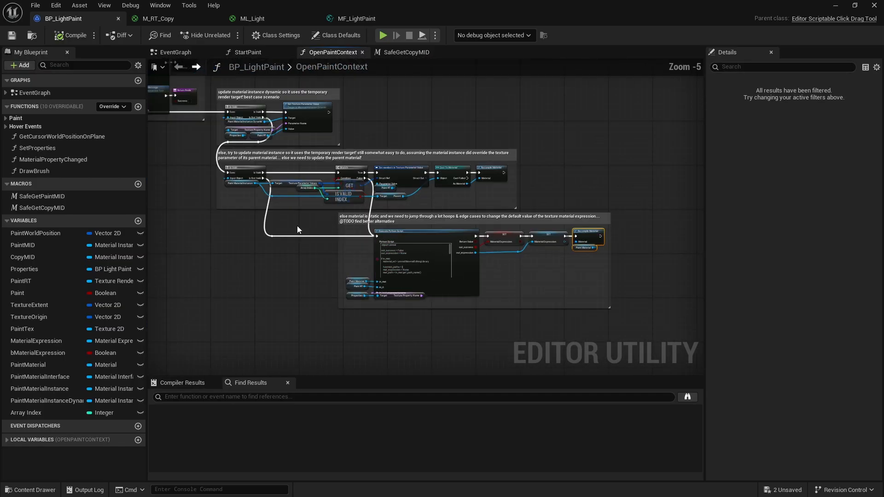
{"action": "scroll", "scroll_direction": "down", "scroll_amount": 3}
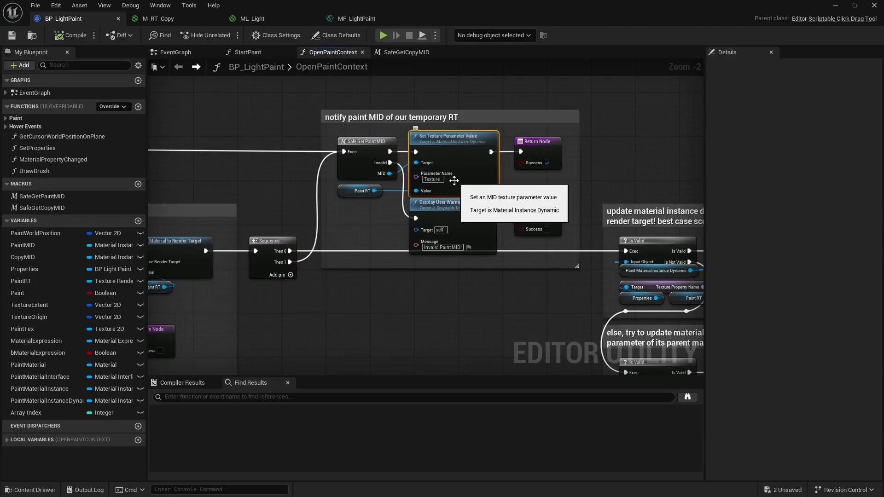
{"action": "left_click", "coordinate": [361, 191]}
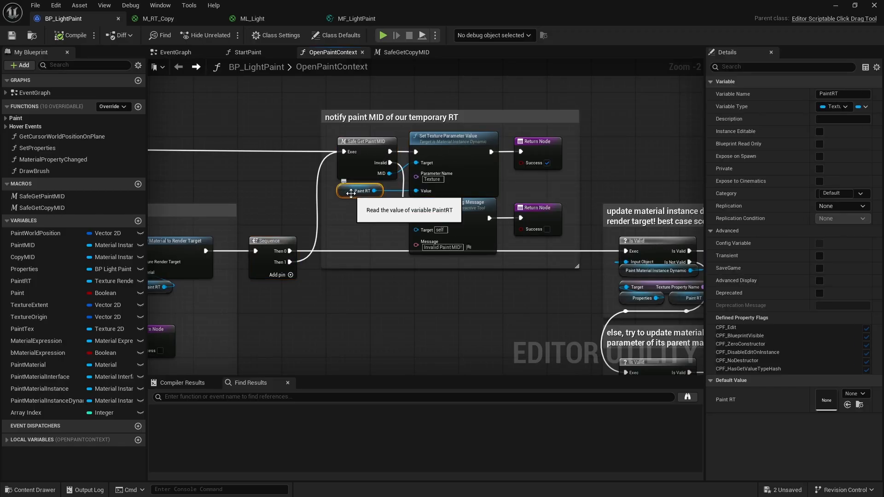
{"action": "scroll", "scroll_direction": "down", "scroll_amount": 3}
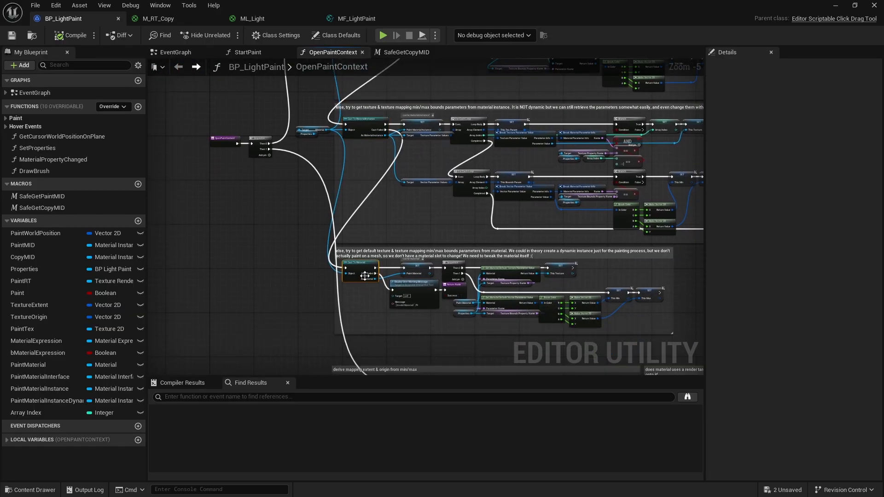
Zoom through OpenPaintContext and select the Set Texture Parameter Value node
{"action": "scroll", "scroll_direction": "down", "scroll_amount": 3}
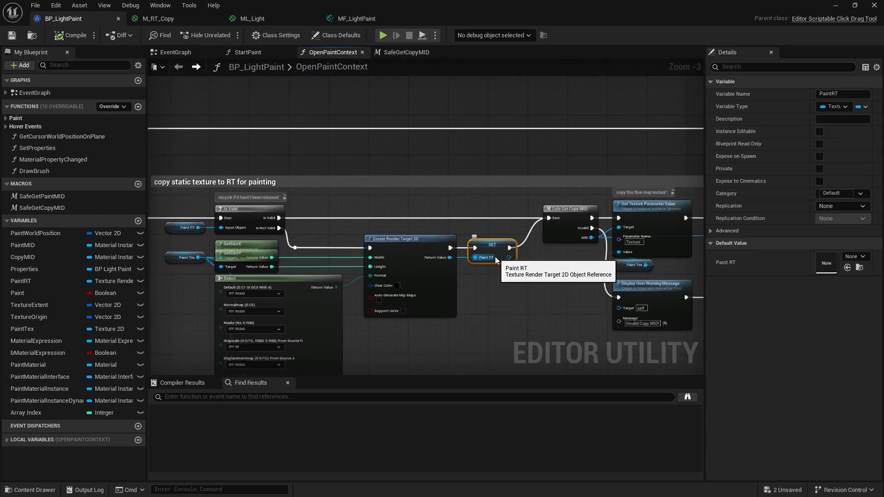
{"action": "scroll", "scroll_direction": "down", "scroll_amount": 3}
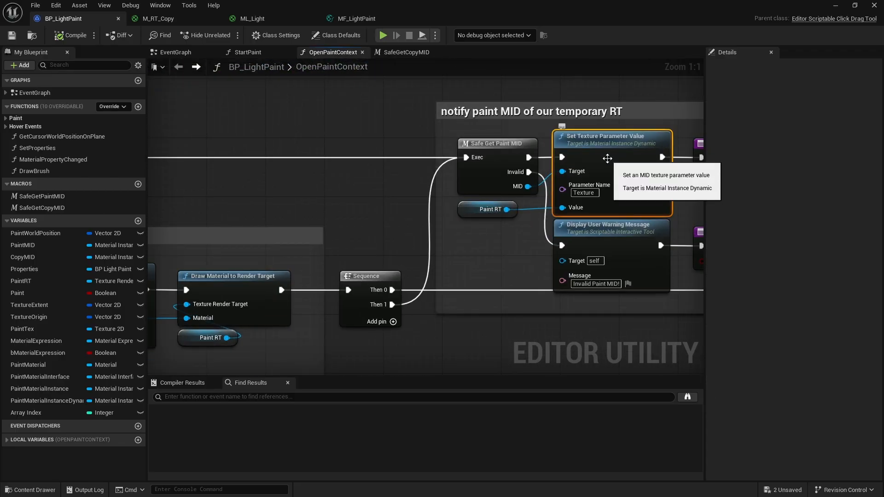
{"action": "left_click", "coordinate": [175, 52]}
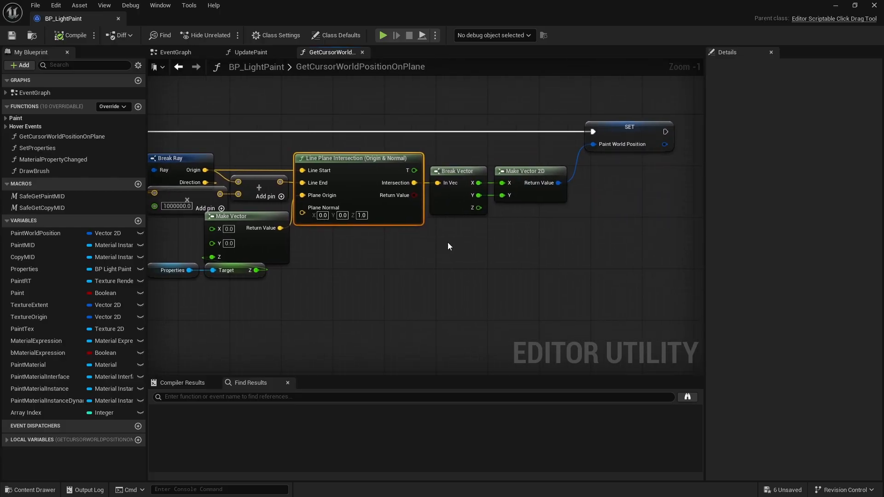
Walk through UpdatePaint's nodes, including the Mode scalar parameter setter and the warning message node
{"action": "left_click", "coordinate": [250, 51]}
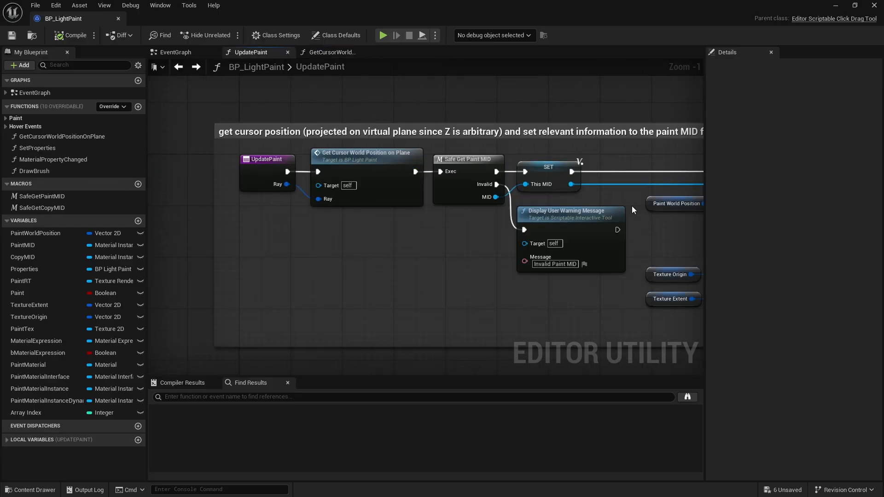
{"action": "left_click", "coordinate": [468, 160]}
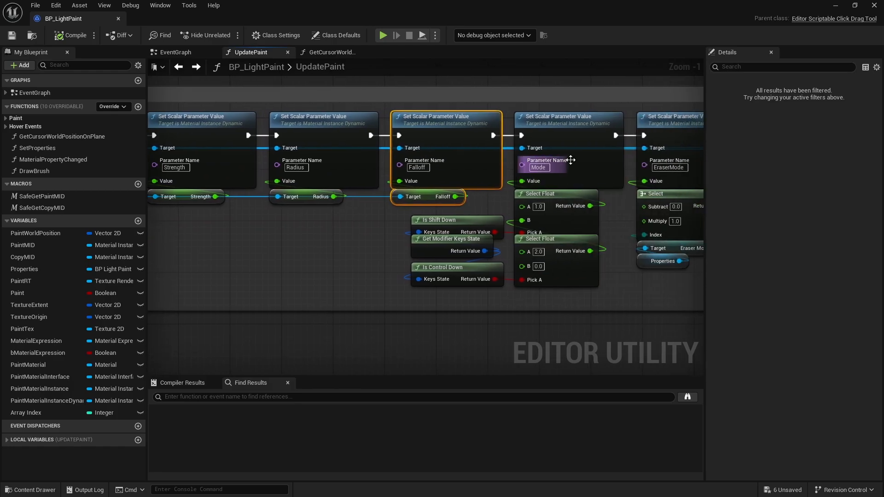
{"action": "left_click", "coordinate": [441, 267]}
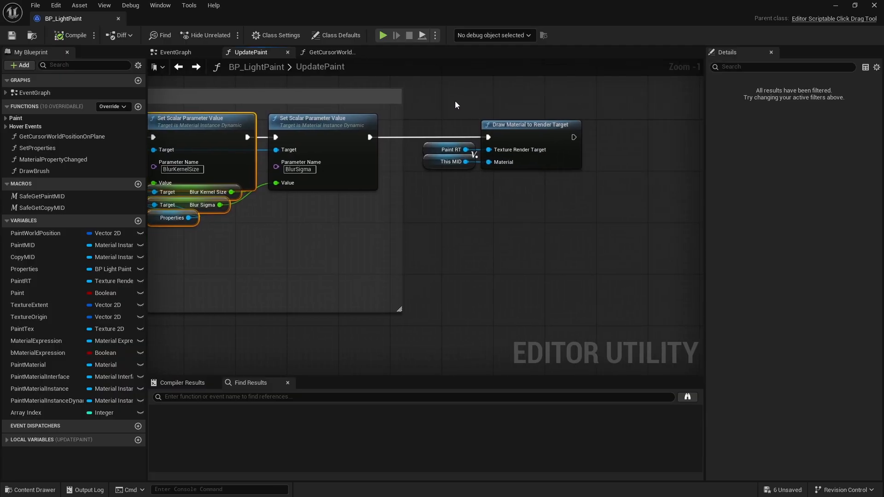
{"action": "left_click", "coordinate": [528, 124]}
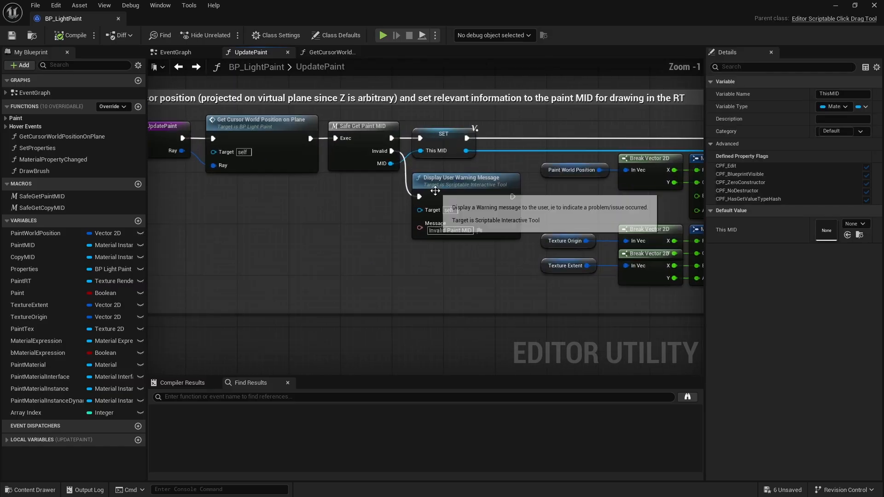
{"action": "left_click", "coordinate": [403, 52]}
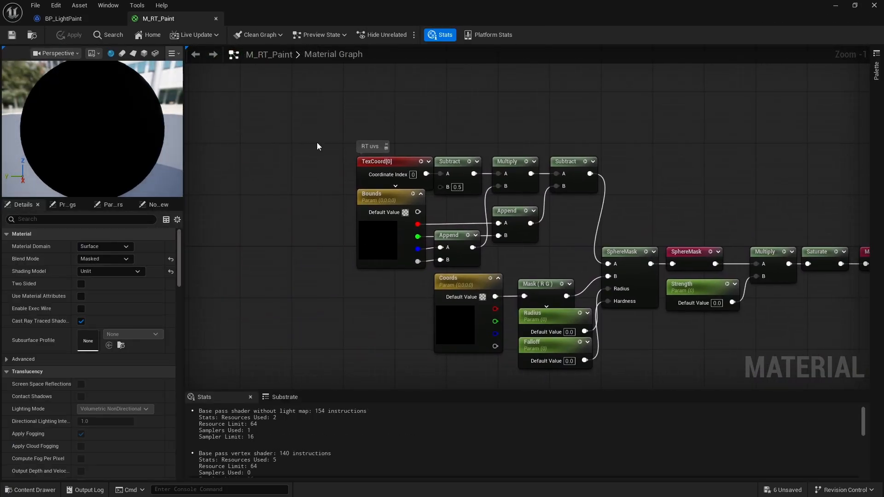
Inspect M_RT_Paint's Bounds, Radius and Falloff parameters and the Mask multiply nodes
{"action": "left_click", "coordinate": [383, 193]}
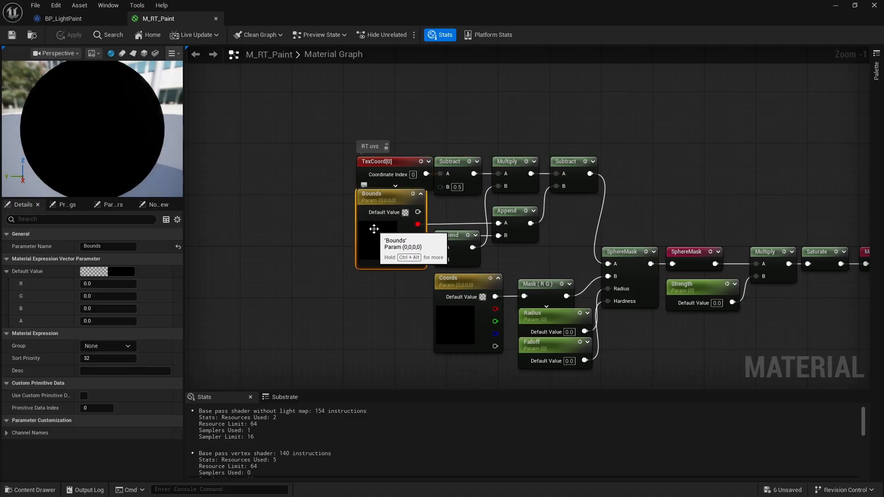
{"action": "left_click", "coordinate": [574, 161]}
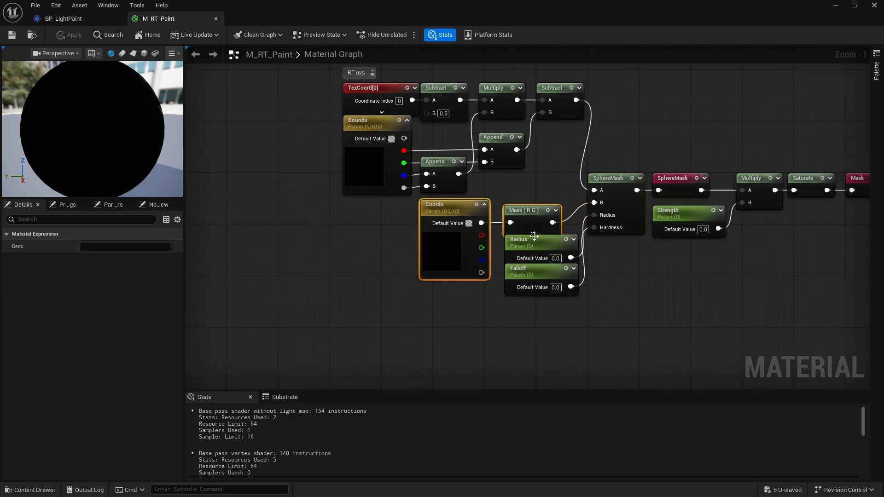
{"action": "left_click", "coordinate": [518, 268]}
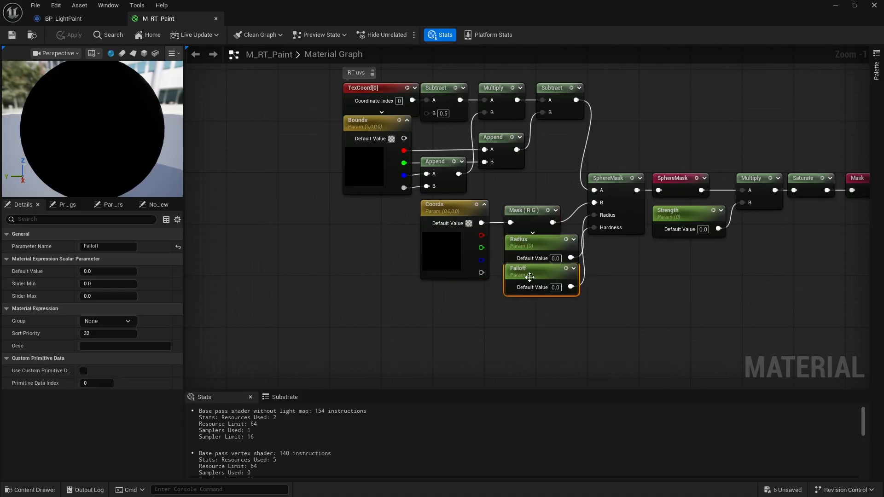
{"action": "left_click", "coordinate": [618, 181]}
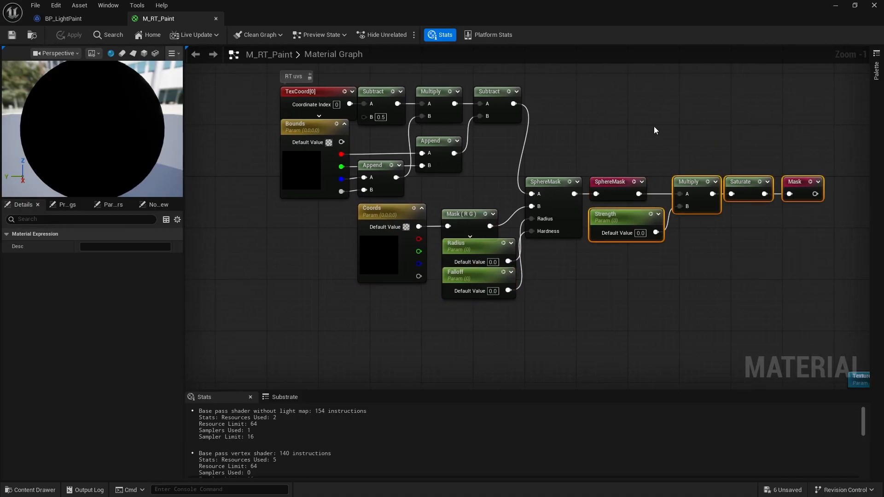
{"action": "scroll", "scroll_direction": "down", "scroll_amount": 3}
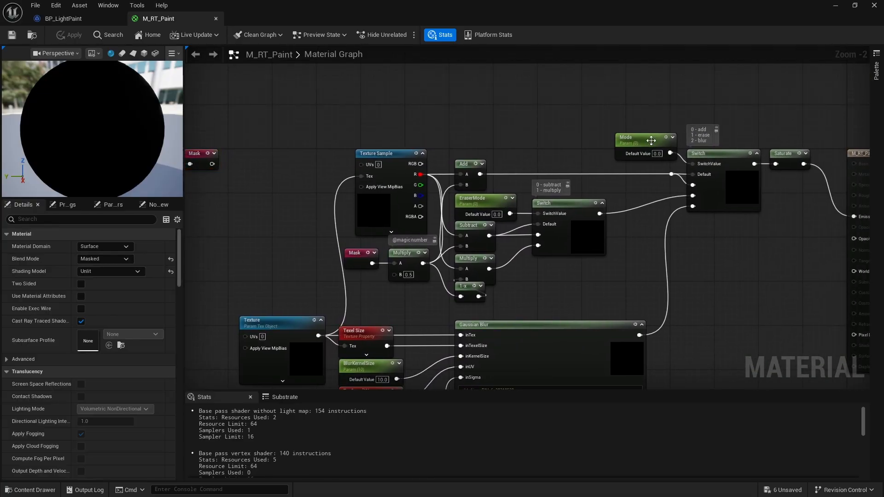
{"action": "left_click", "coordinate": [724, 153]}
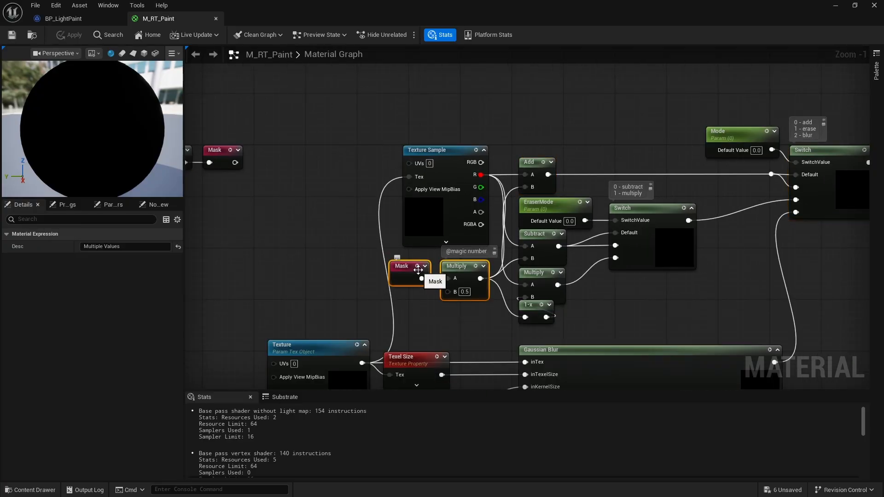
Review the Texture Sample settings and Gaussian Blur shader code, then return to BP_LightPaint
{"action": "left_click", "coordinate": [445, 150]}
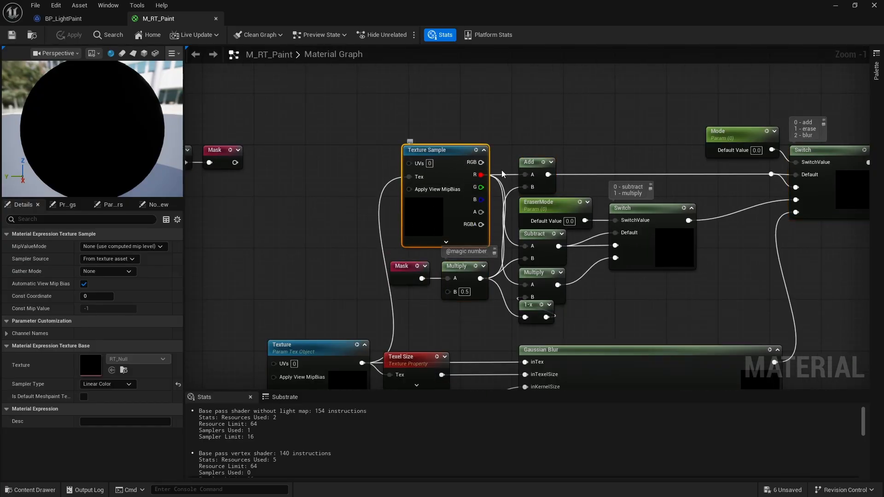
{"action": "left_click", "coordinate": [556, 202]}
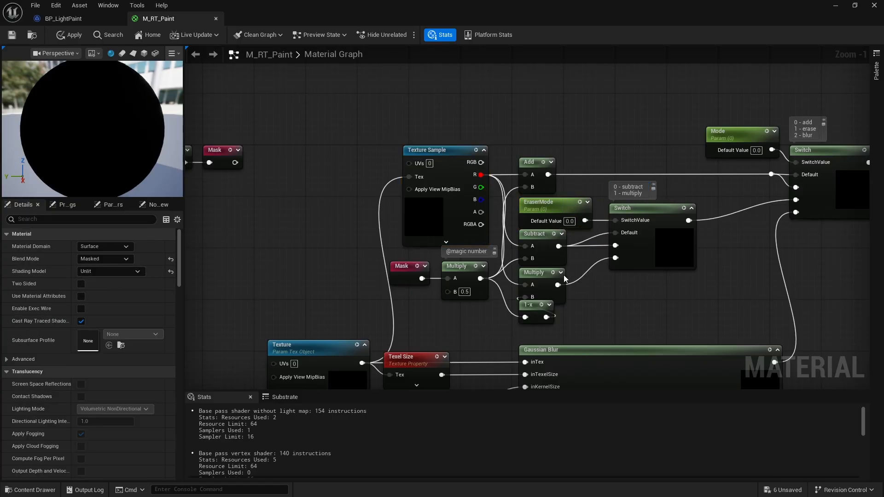
{"action": "left_click", "coordinate": [534, 273]}
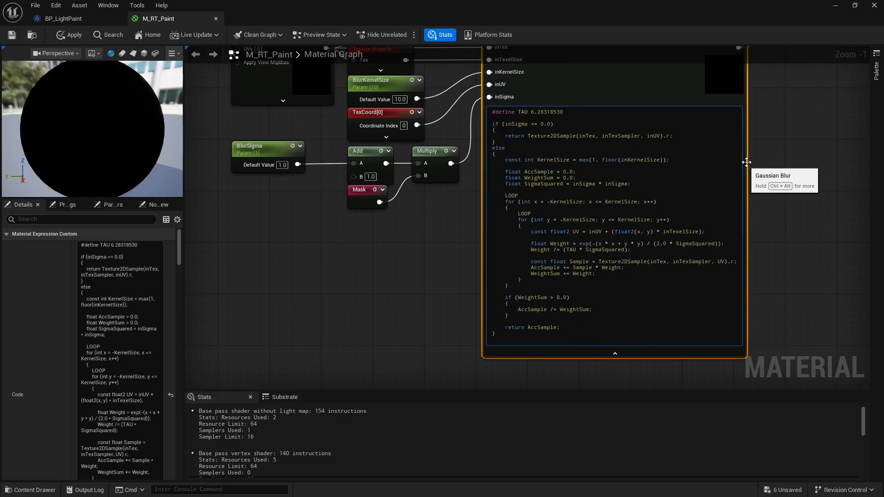
{"action": "scroll", "scroll_direction": "down", "scroll_amount": 3}
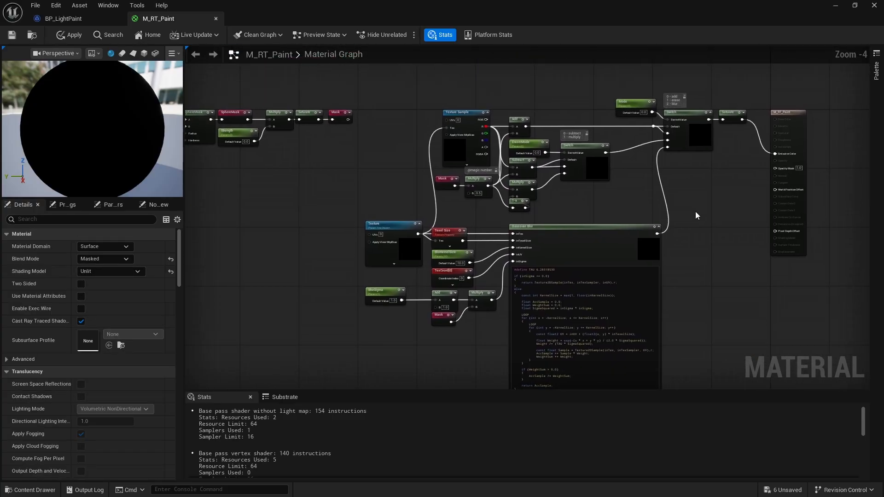
{"action": "left_click", "coordinate": [64, 18]}
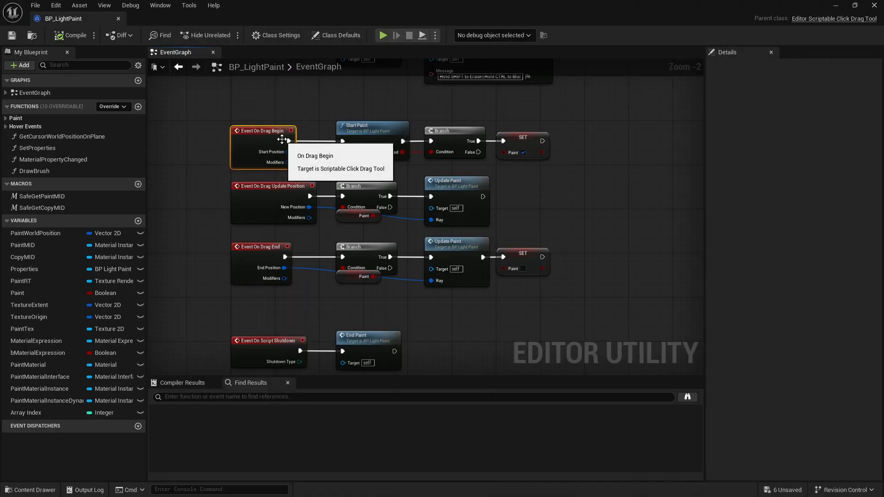
Open the Start Paint and Open Paint Context function graphs from the event graph
{"action": "double_click", "coordinate": [352, 125]}
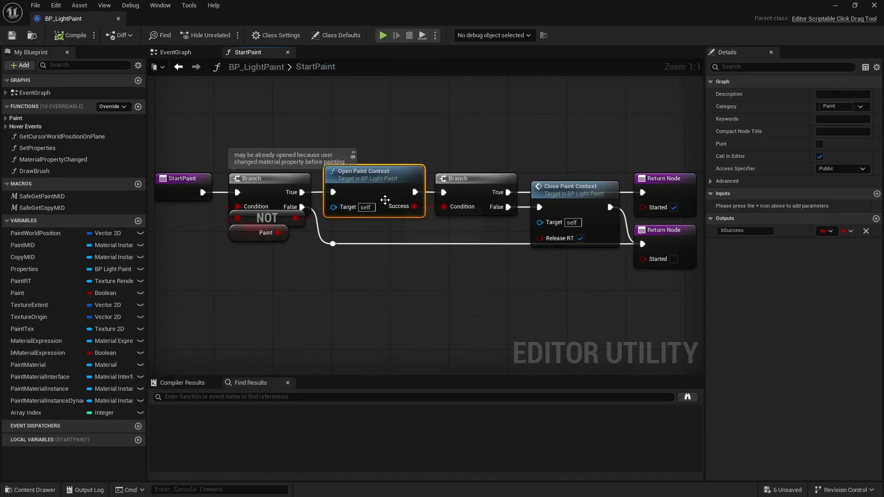
{"action": "mouse_move", "coordinate": [369, 183]}
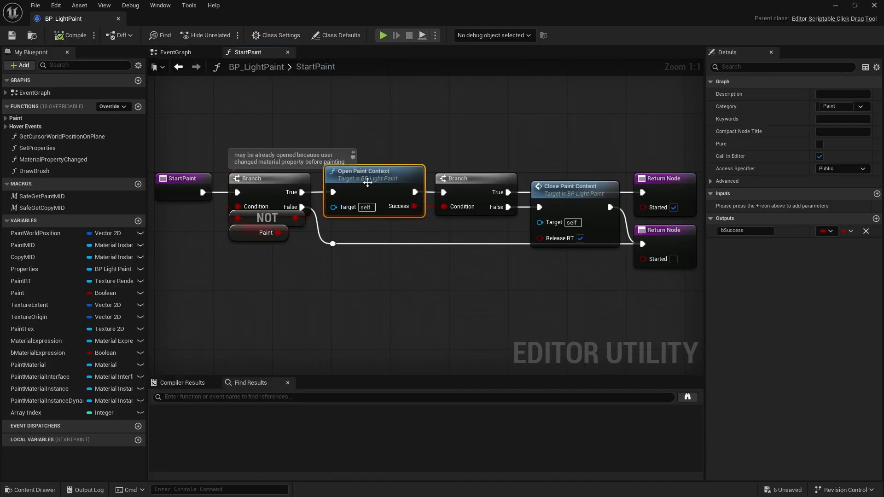
{"action": "double_click", "coordinate": [368, 175]}
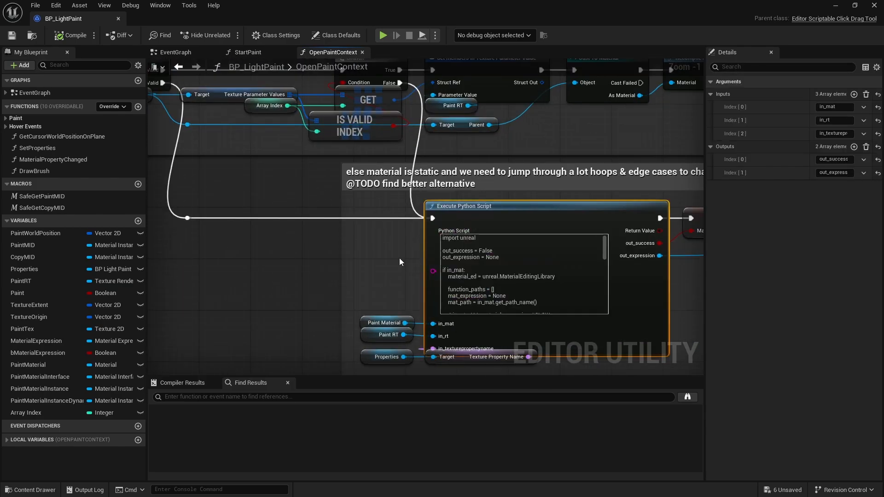
{"action": "left_click", "coordinate": [381, 279]}
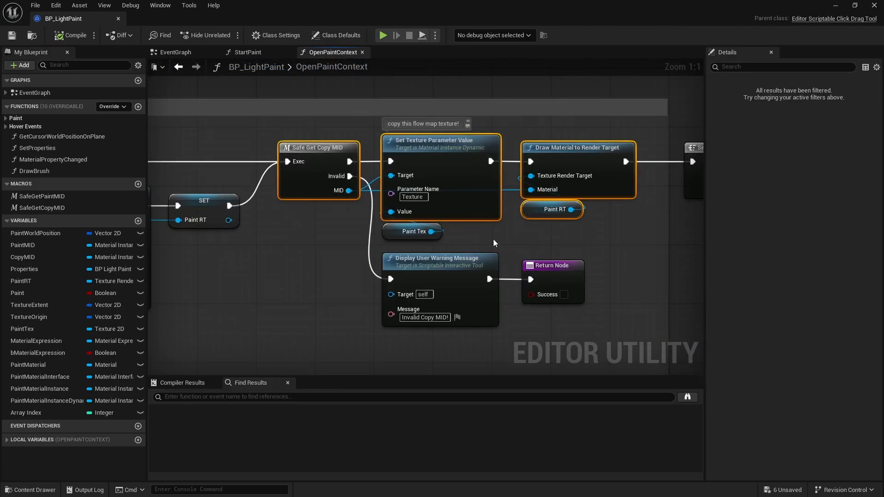
Inspect the Paint Tex variable, visit SafeGetPaintMID, and reopen the M_RT_Paint material
{"action": "left_click", "coordinate": [413, 231]}
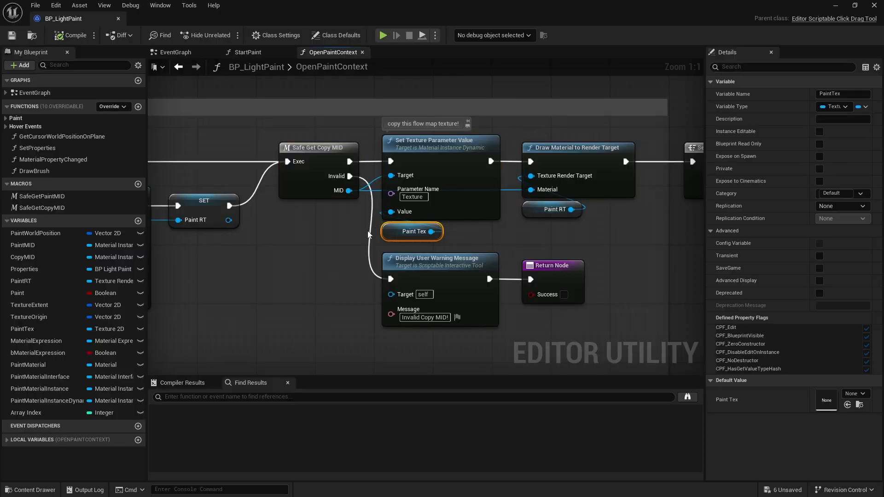
{"action": "left_click", "coordinate": [176, 51]}
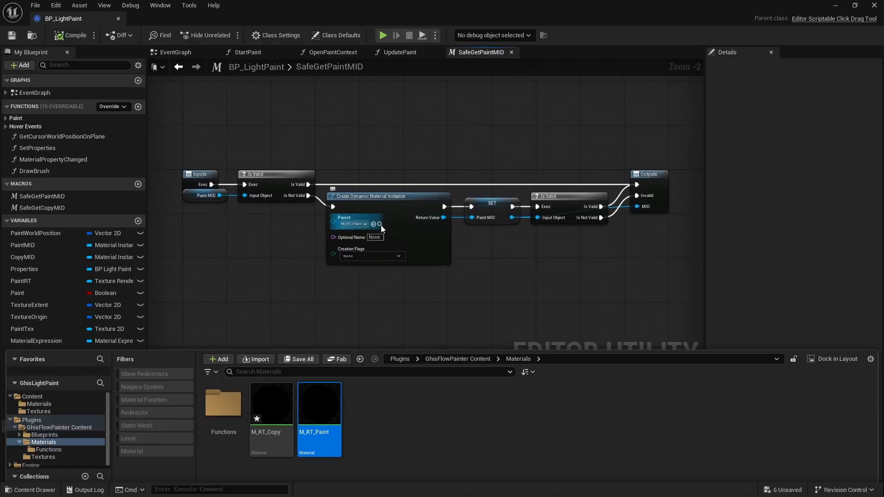
{"action": "double_click", "coordinate": [319, 403]}
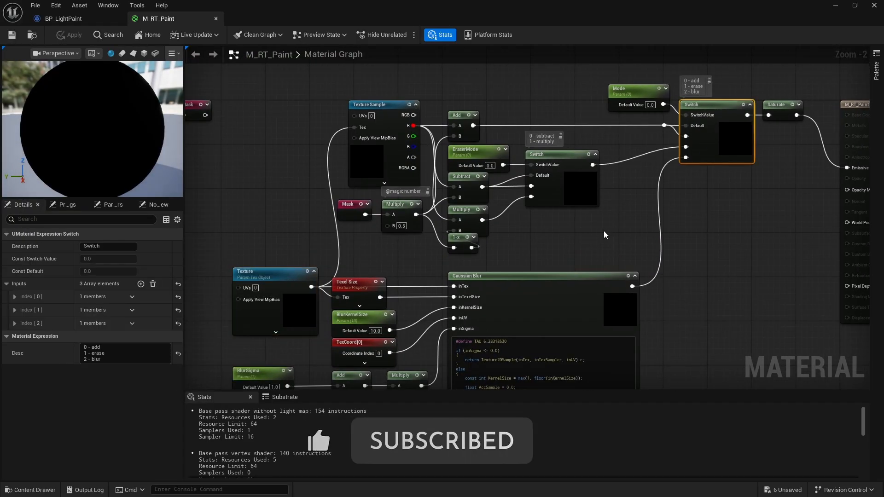
Inspect M_RT_Paint's Texture parameter node and overall settings, then return to BP_LightPaint's event graph
{"action": "left_click", "coordinate": [467, 177]}
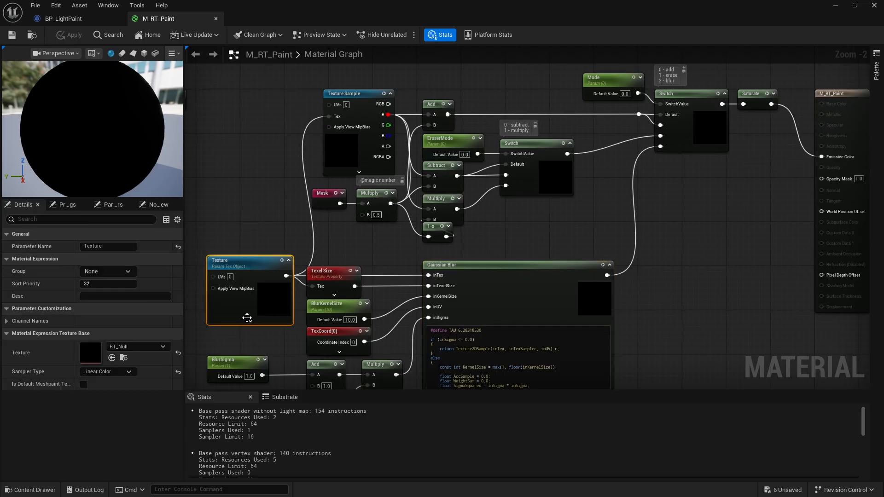
{"action": "left_click", "coordinate": [439, 104]}
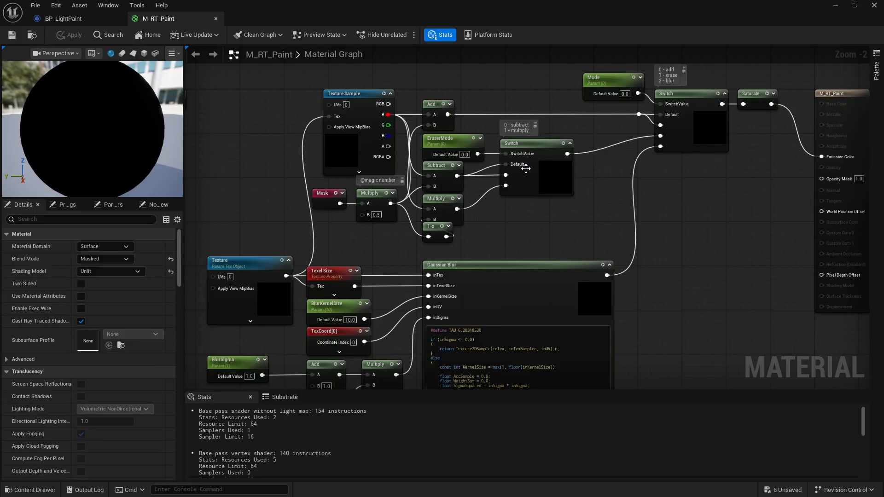
{"action": "left_click", "coordinate": [64, 19]}
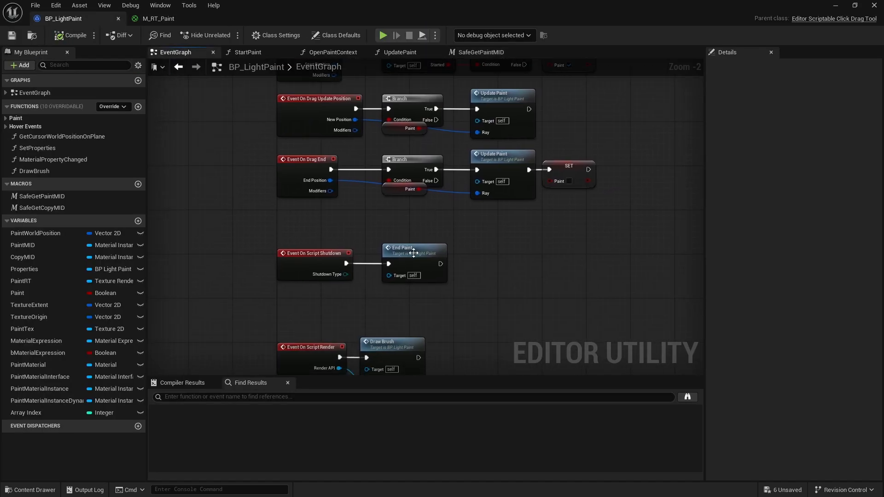
Review End Paint's ClosePaintContext nodes, then bring up the ML_Light material graph
{"action": "double_click", "coordinate": [413, 250]}
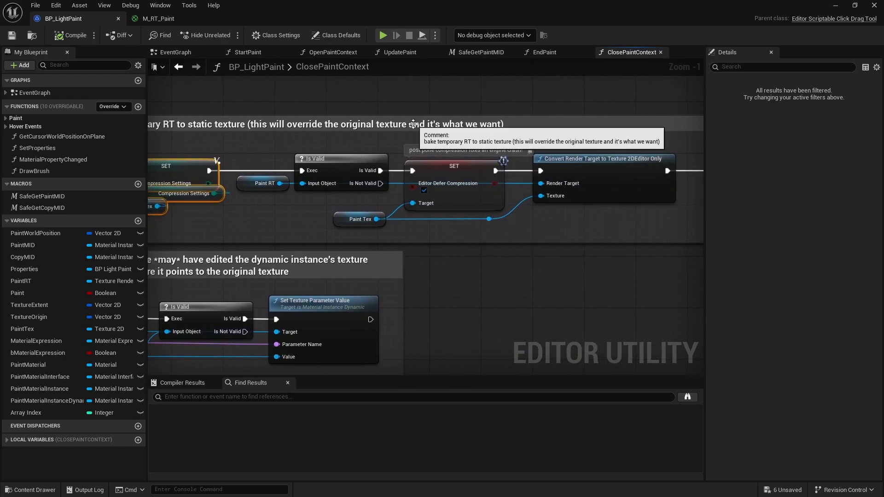
{"action": "mouse_move", "coordinate": [589, 189]}
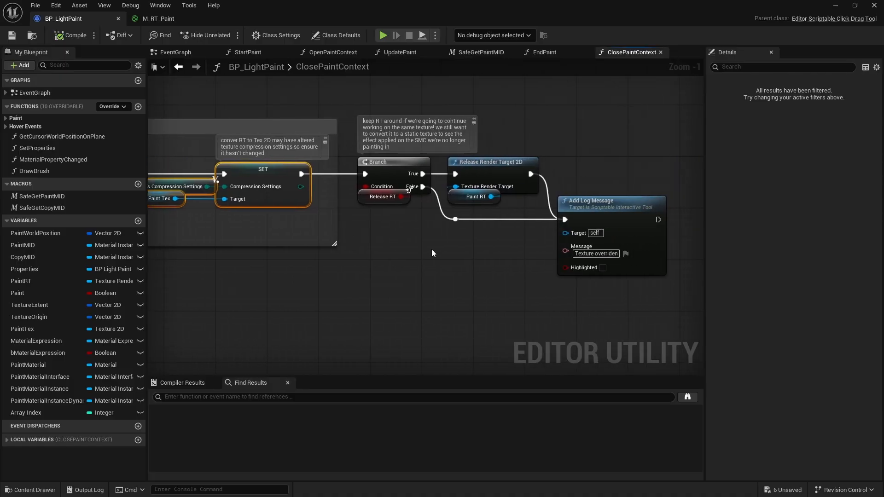
{"action": "left_click", "coordinate": [492, 178]}
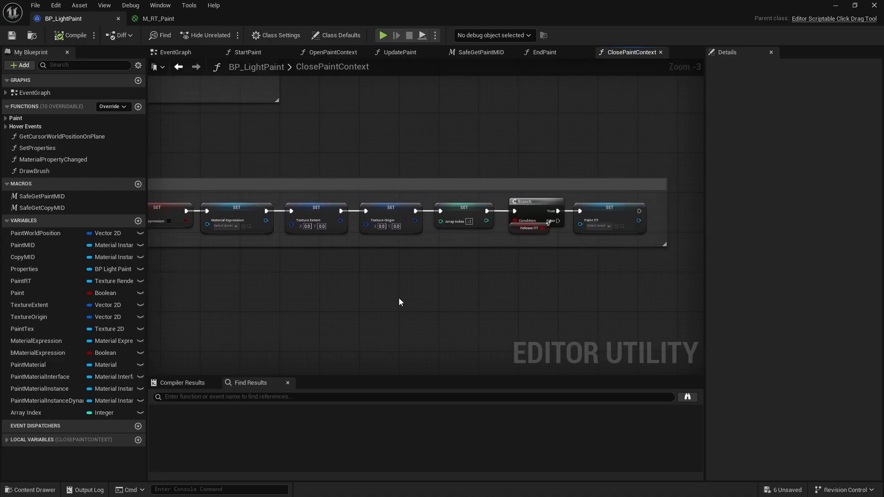
{"action": "right_click", "coordinate": [175, 52]}
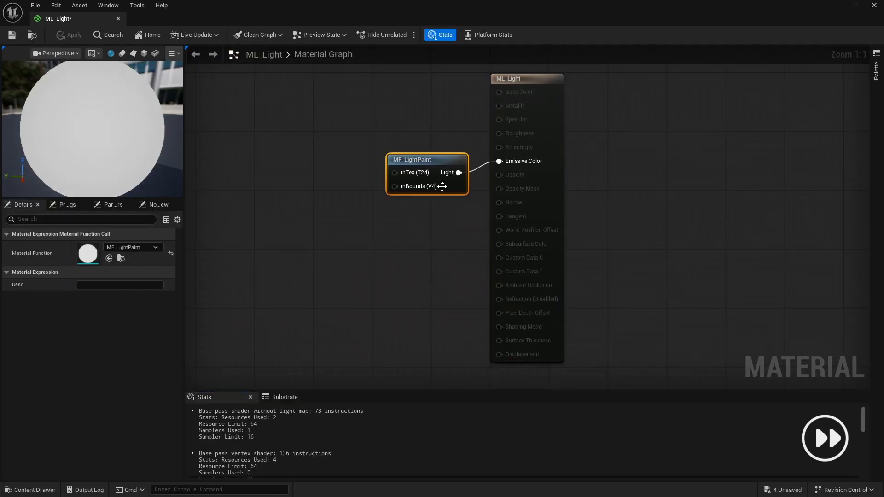
Paint a dark soft-edged circle on the landscape via ML_Light, then show the Textures folder
{"action": "double_click", "coordinate": [426, 159]}
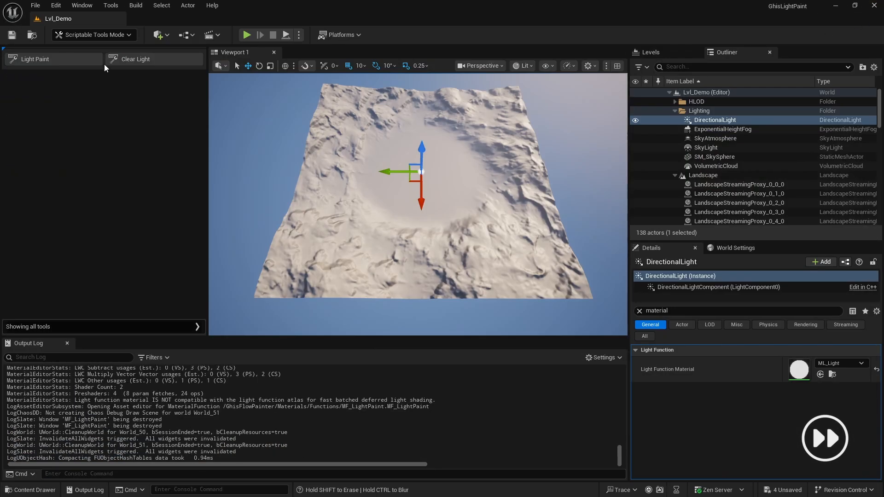
{"action": "left_click", "coordinate": [36, 59]}
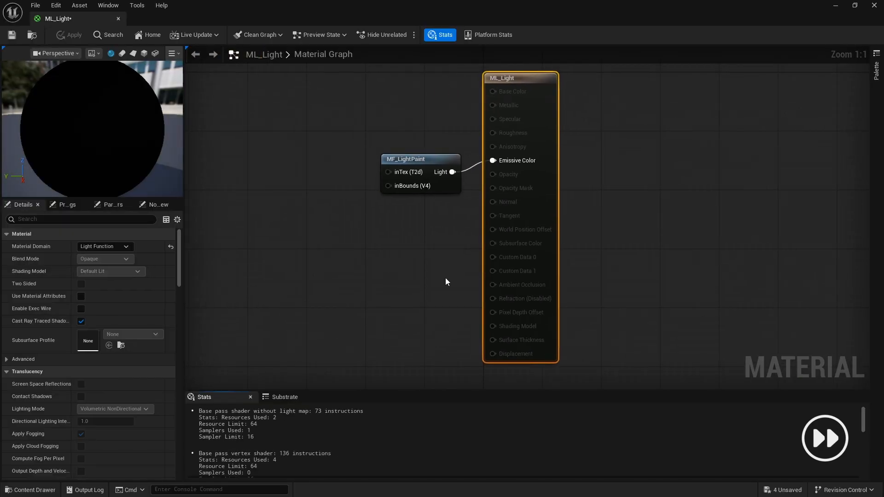
{"action": "double_click", "coordinate": [405, 159]}
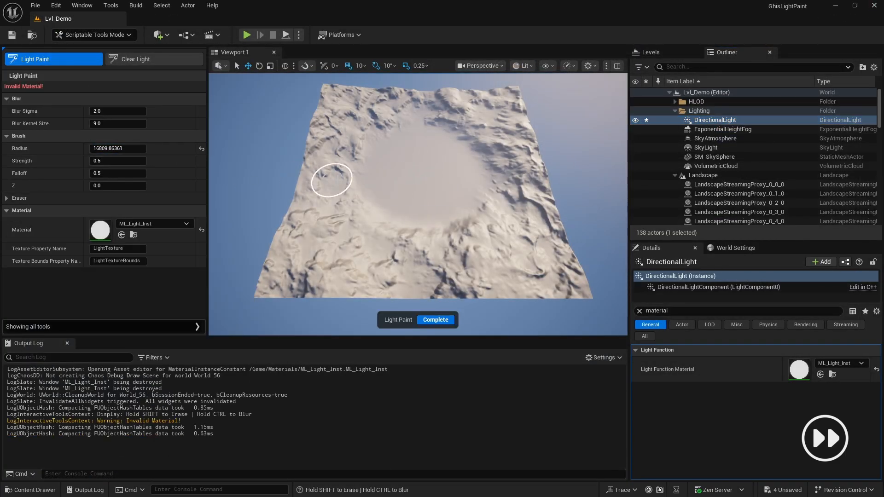
{"action": "left_click", "coordinate": [489, 226]}
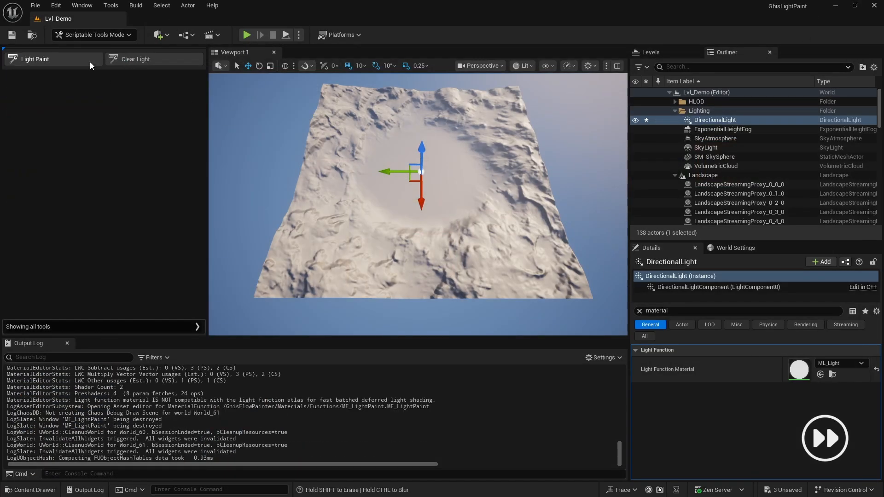
{"action": "left_click", "coordinate": [36, 59]}
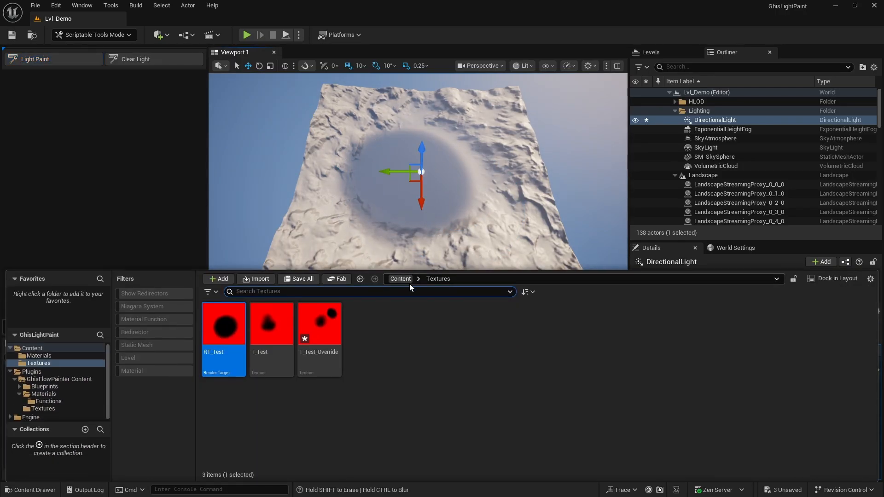
Select the T_Test texture in the Textures folder
{"action": "left_click", "coordinate": [271, 324]}
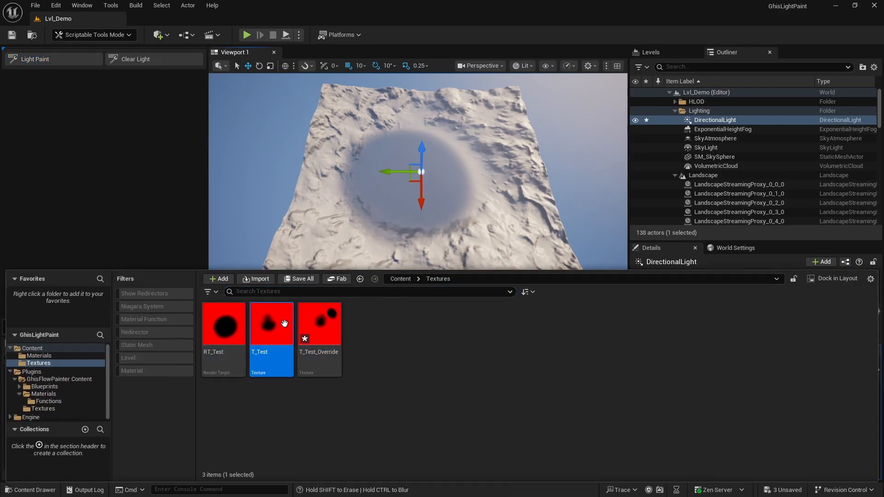
{"action": "mouse_move", "coordinate": [223, 324]}
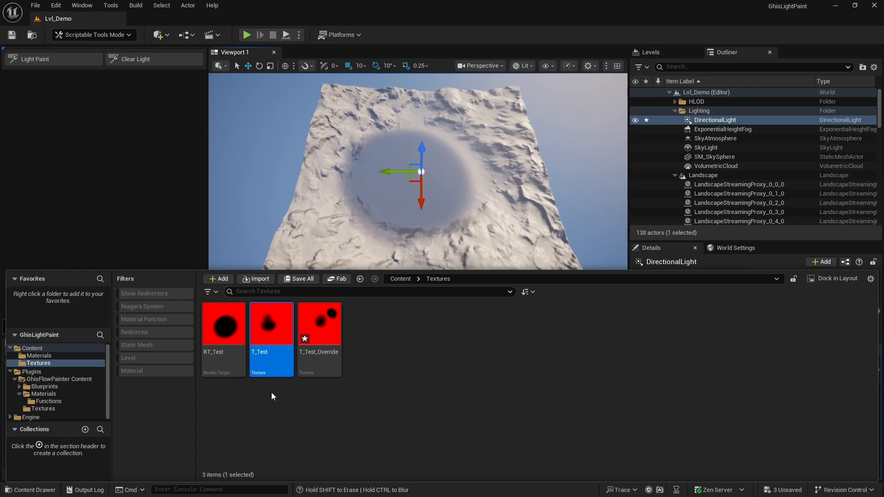
{"action": "mouse_move", "coordinate": [216, 395]}
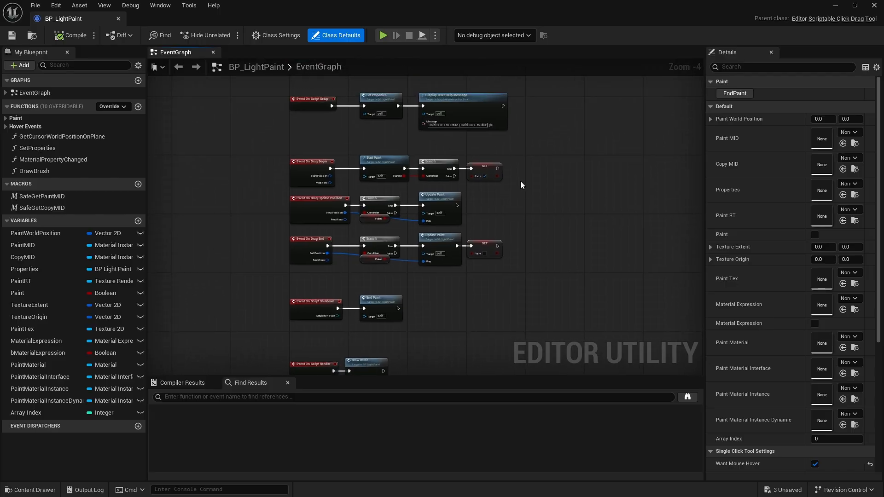
{"action": "left_click", "coordinate": [382, 168]}
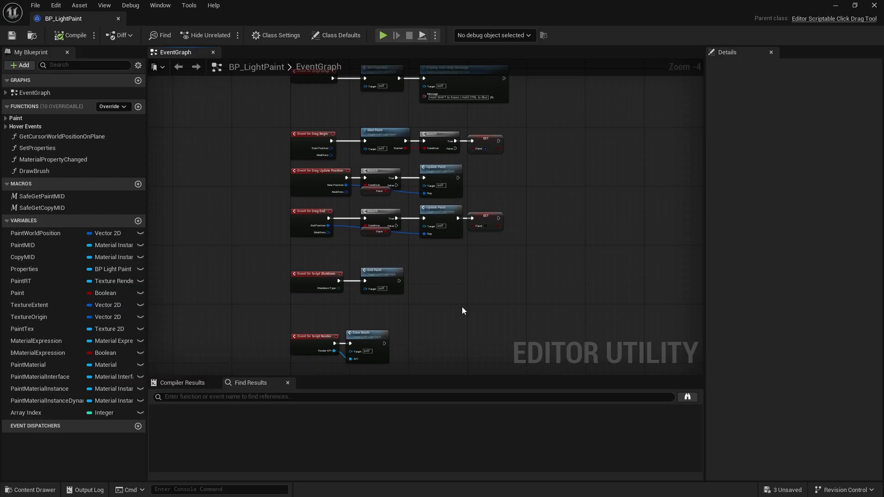
{"action": "mouse_move", "coordinate": [336, 168]}
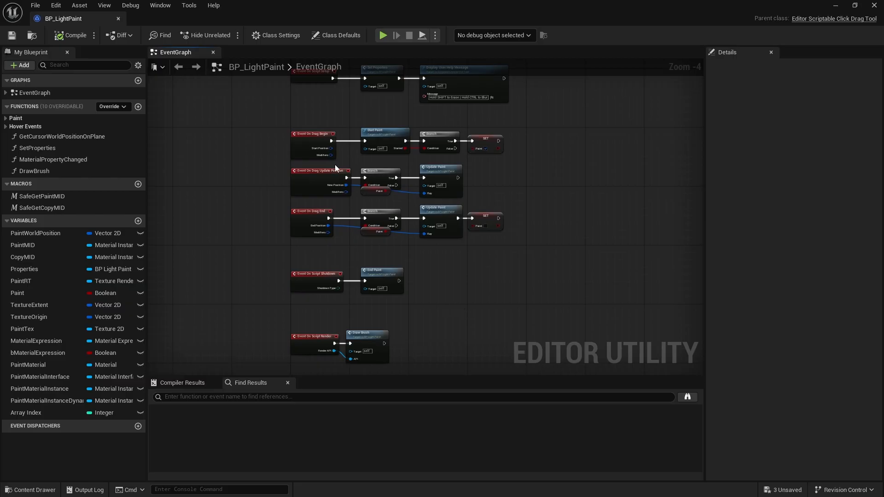